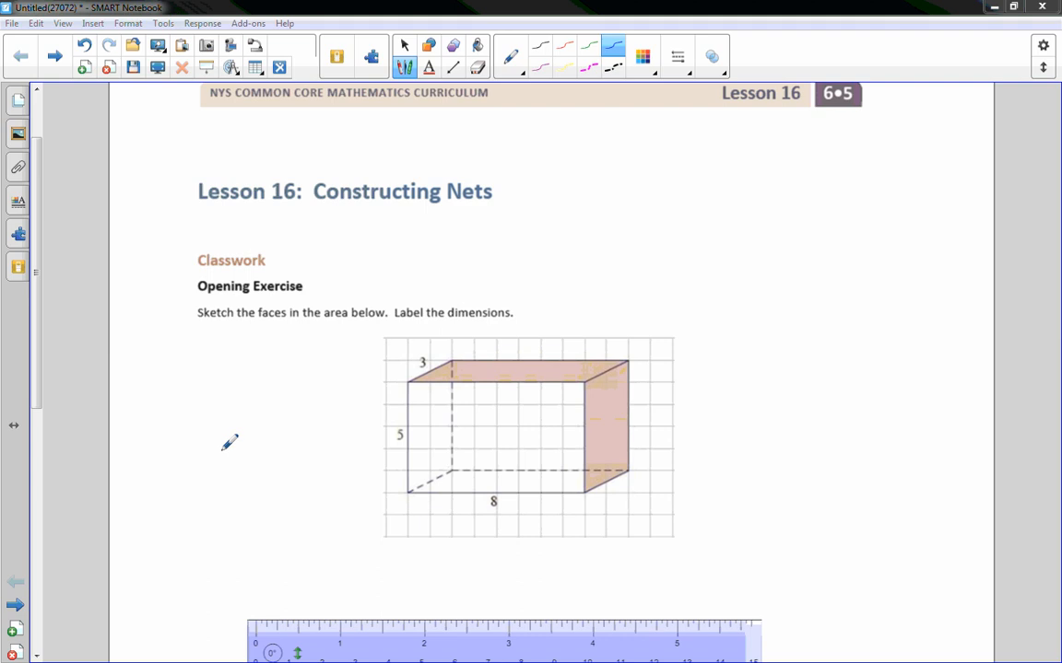
- Position the ruler just below the prism to rule the 8-by-5 front-face rectangle
scroll("up", 3)
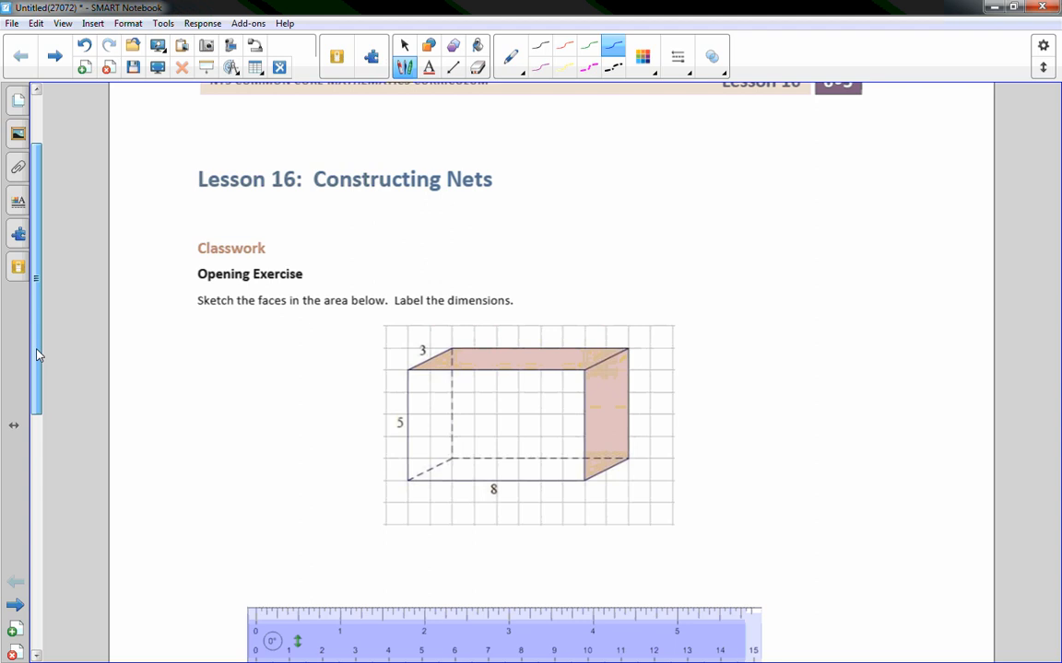
scroll("down", 3)
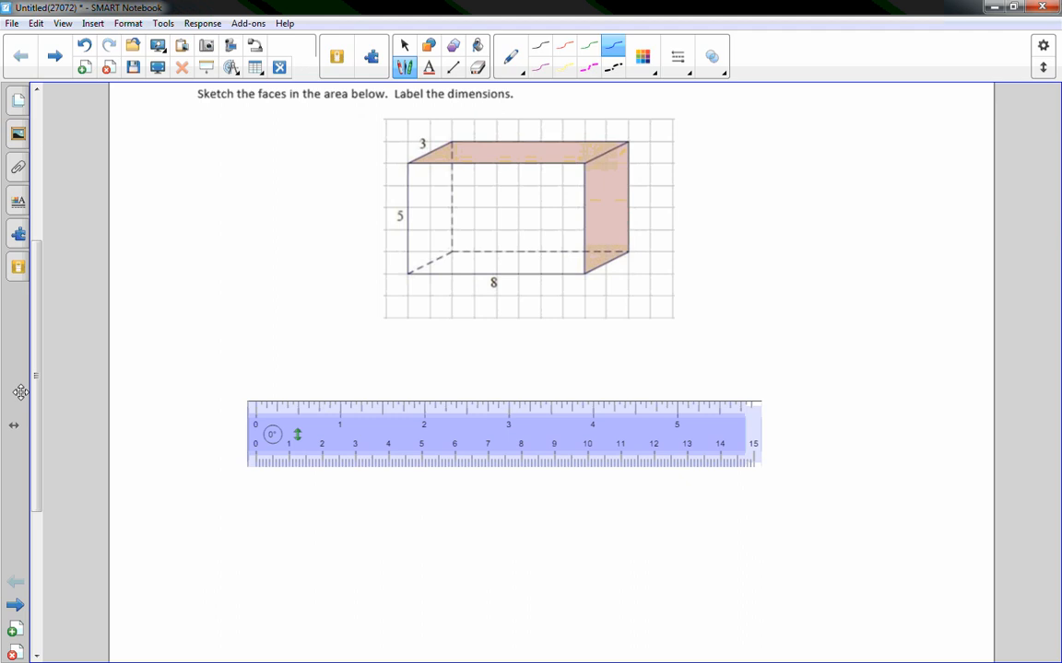
mouse_move(8, 421)
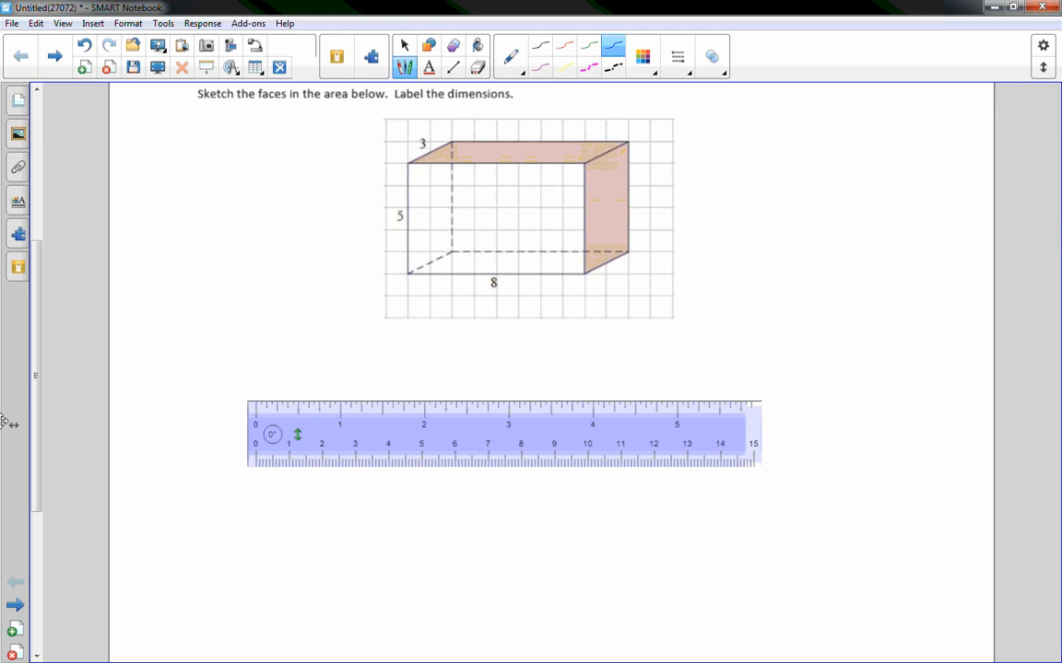
mouse_move(421, 423)
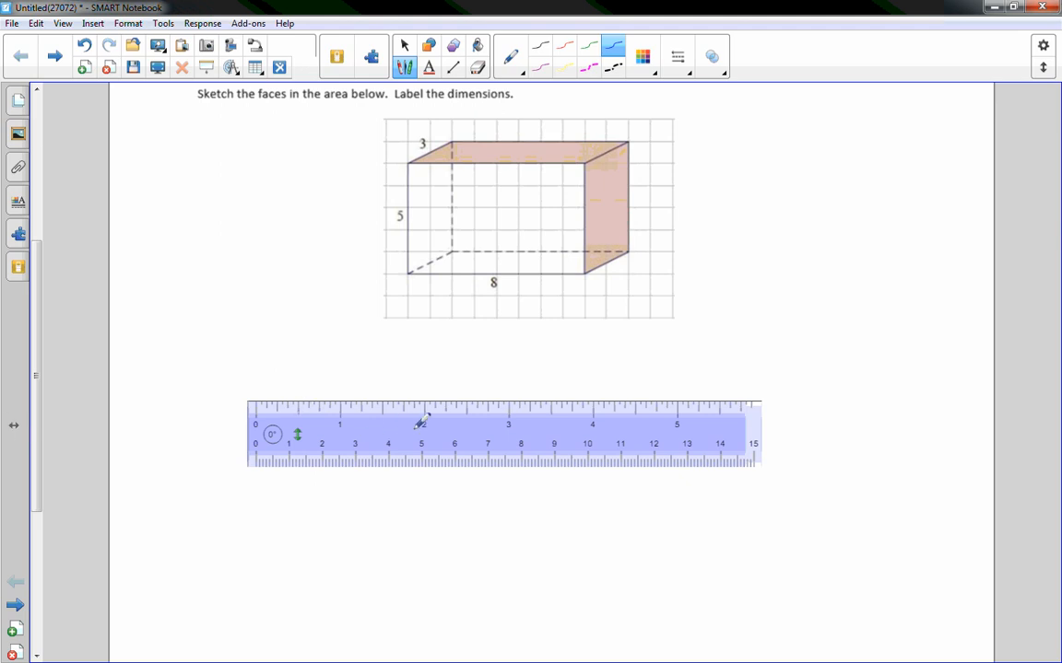
mouse_move(433, 437)
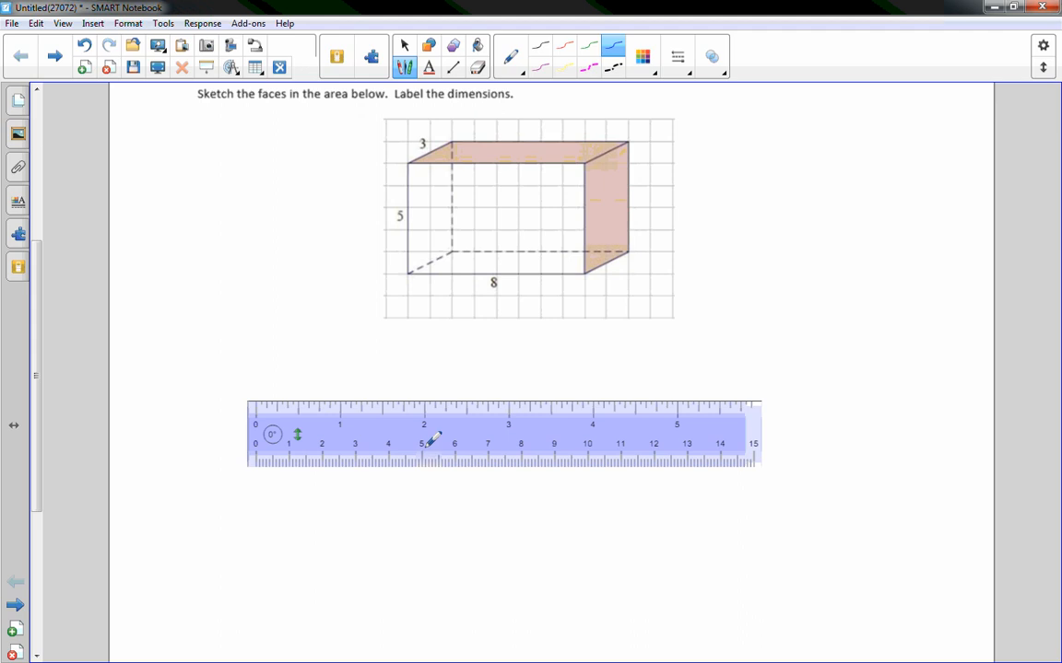
left_click_drag(433, 438, 466, 446)
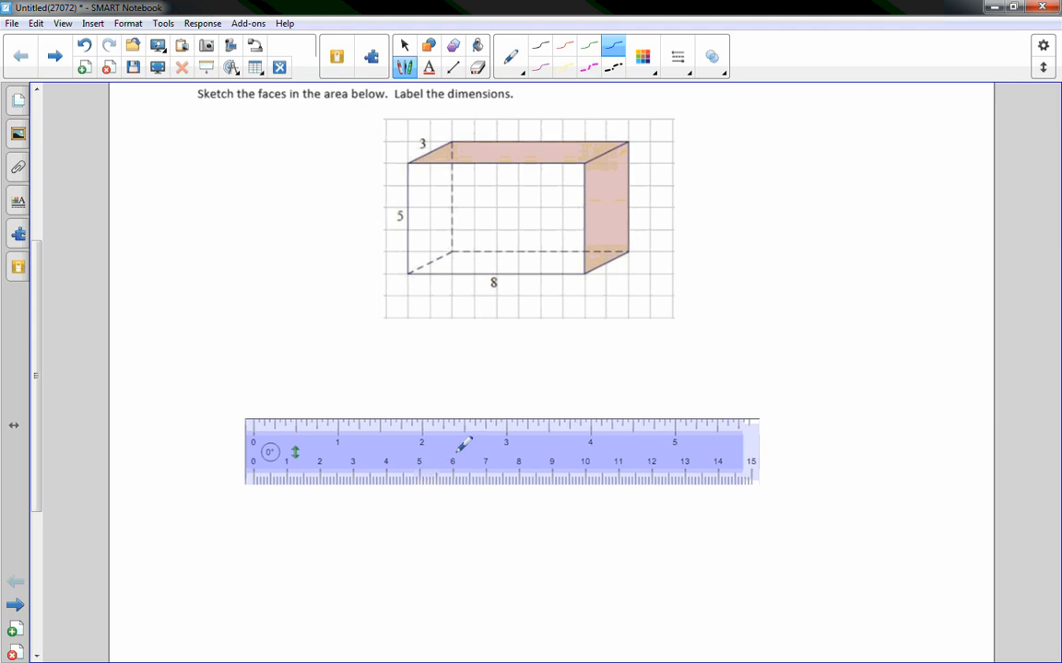
scroll("down", 3)
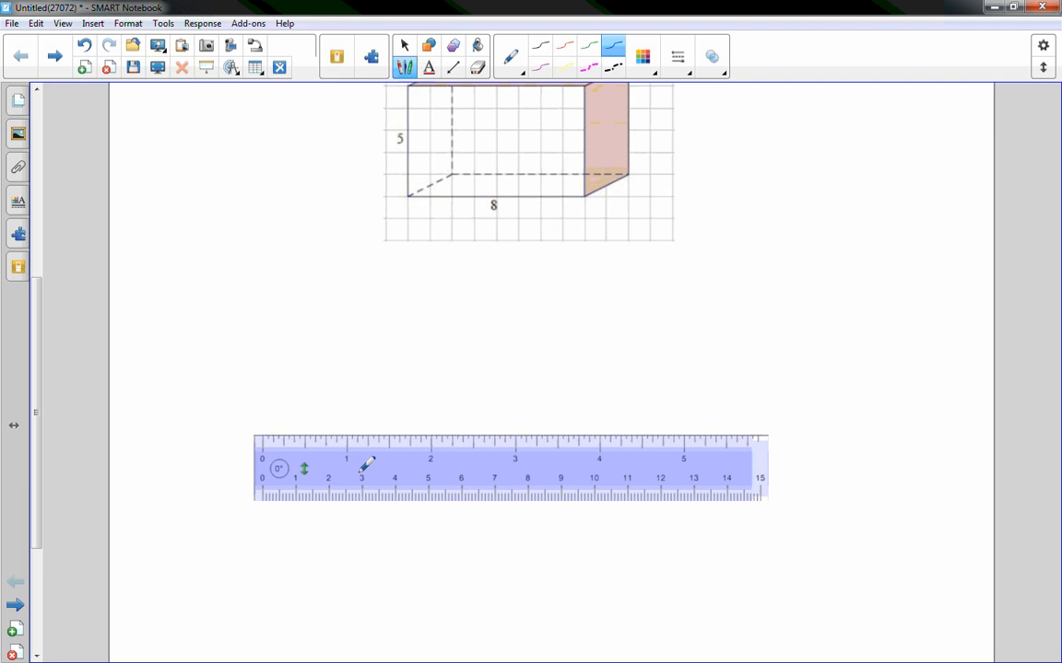
left_click_drag(508, 468, 632, 276)
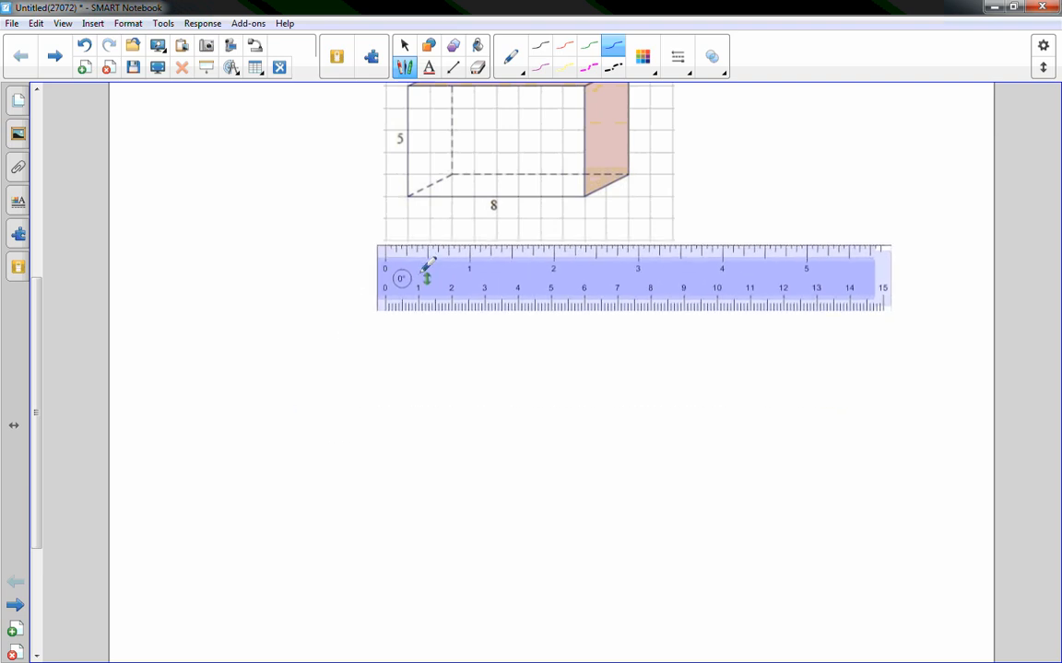
left_click_drag(631, 278, 663, 231)
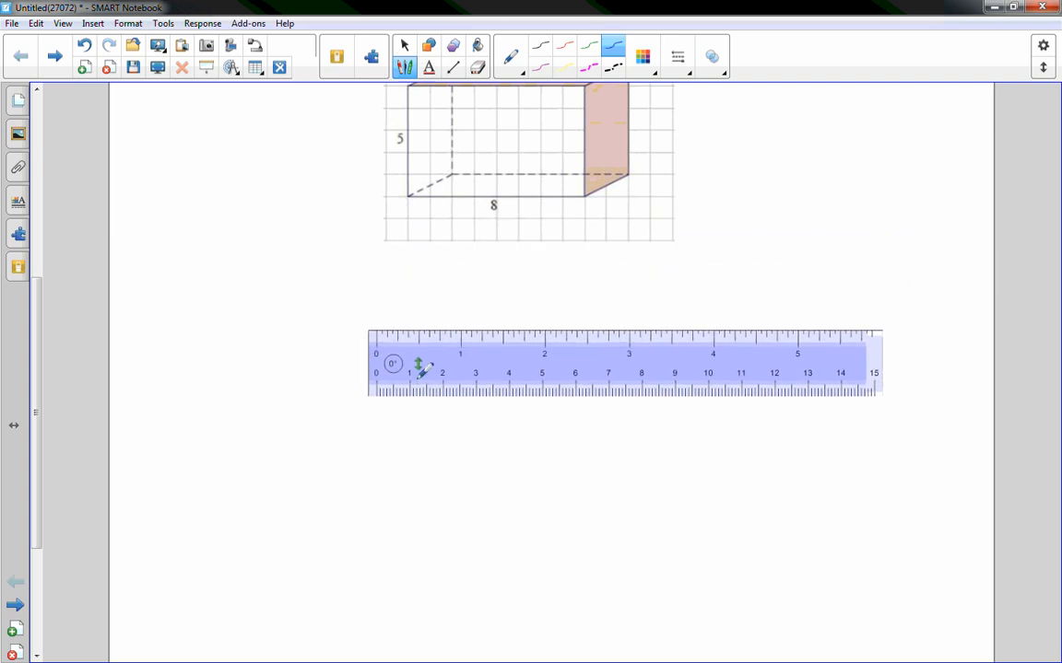
left_click_drag(622, 359, 617, 417)
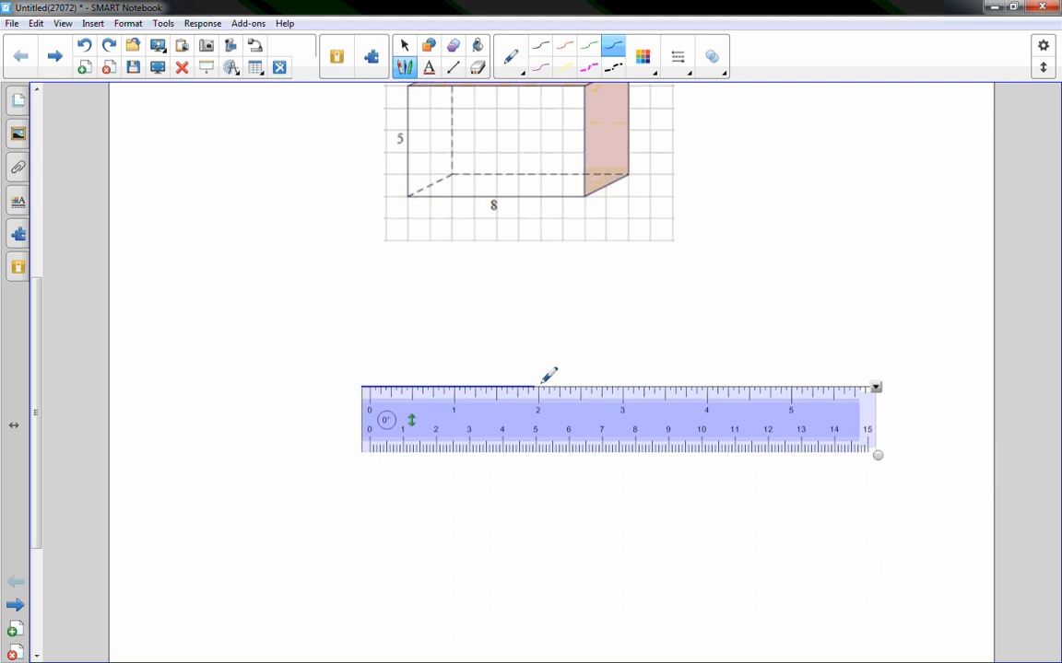
mouse_move(930, 335)
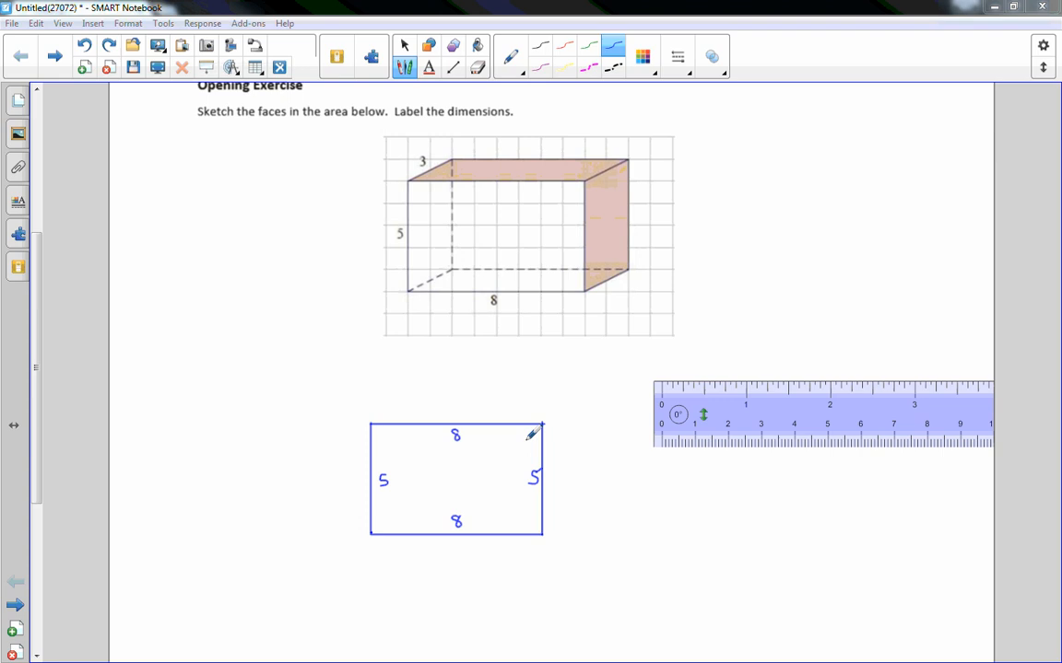
mouse_move(450, 476)
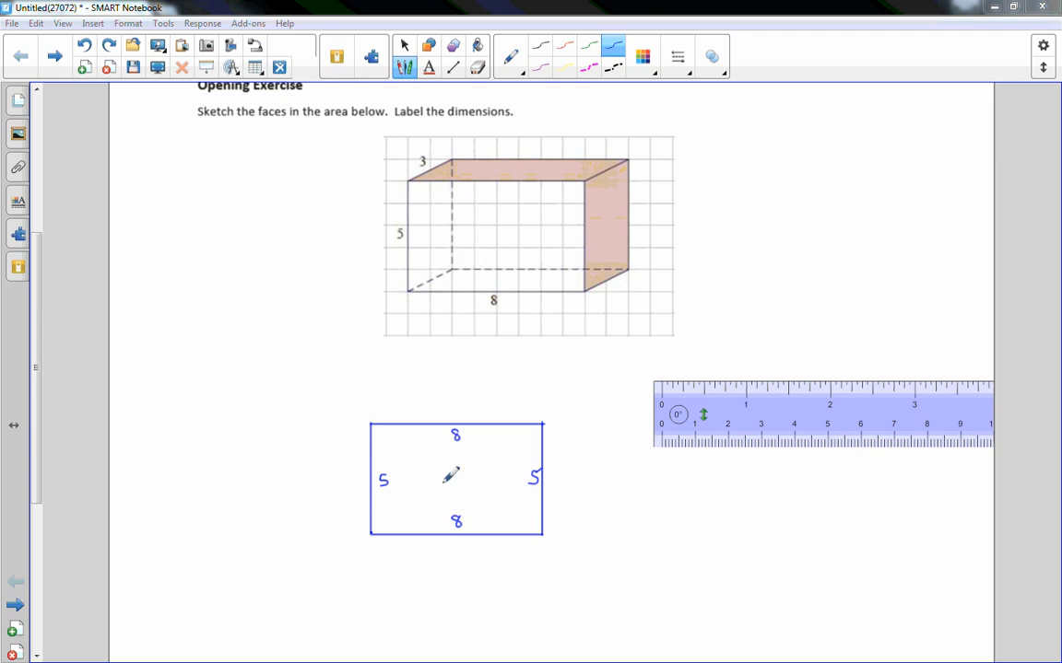
mouse_move(962, 364)
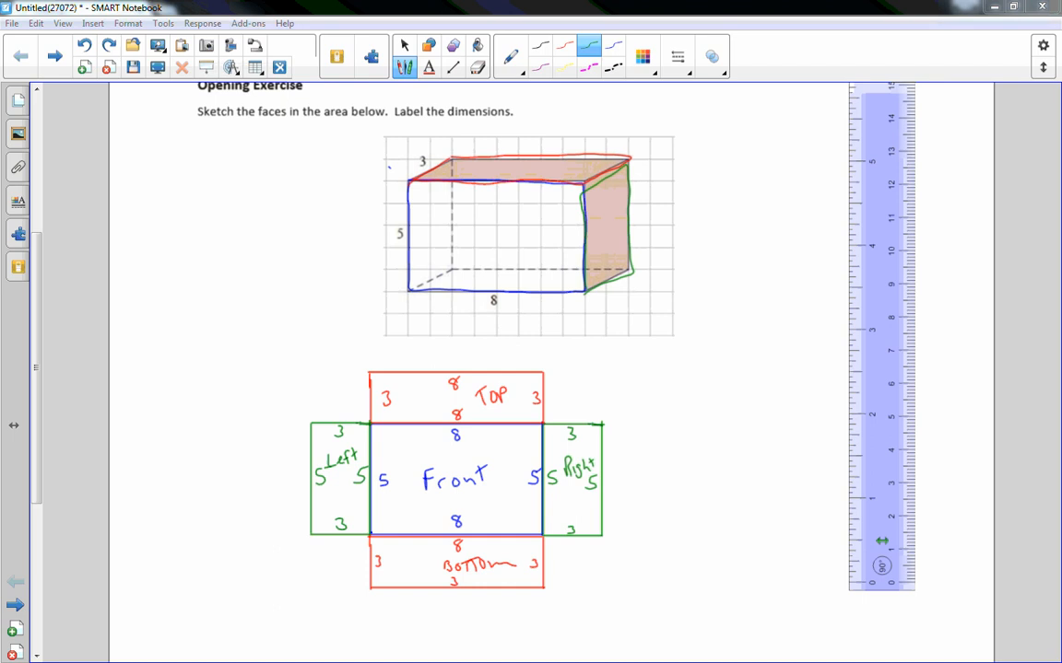
- Scroll down to view the labelled Top, Bottom, Left and Right faces around Front
scroll("down", 3)
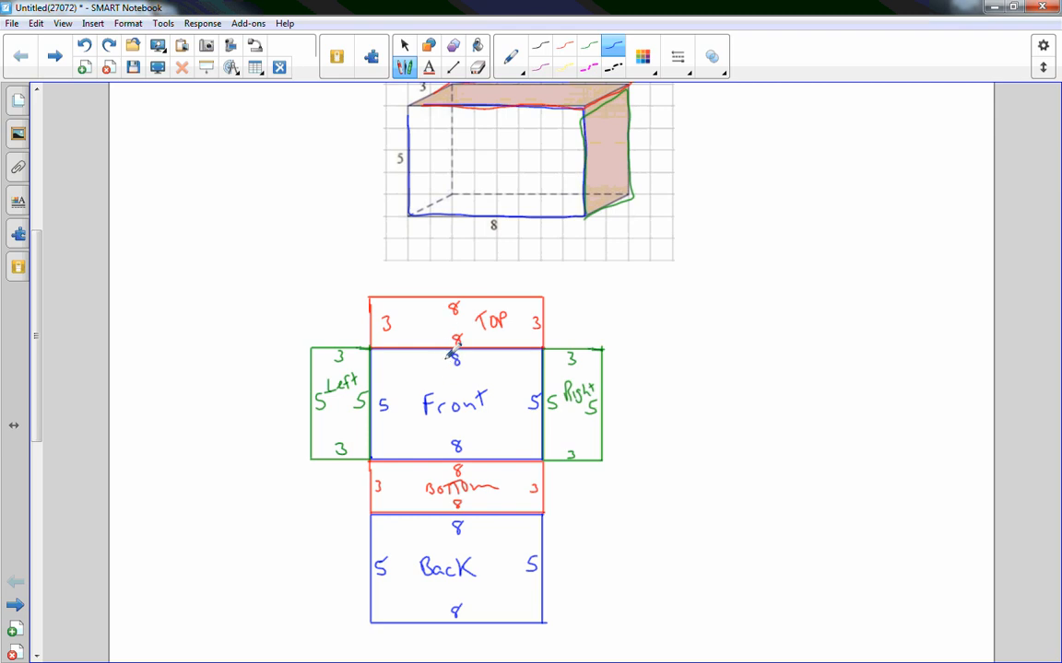
mouse_move(53, 315)
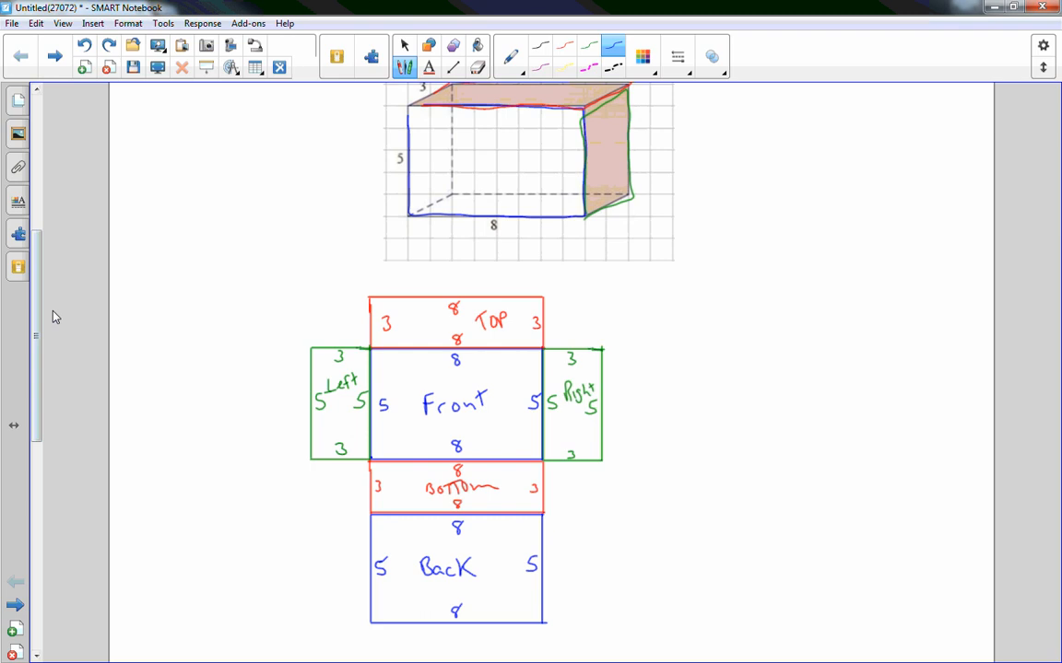
- Scroll to Exploratory Challenge 1 with the 3×7×6 prism and juice box problem
scroll("up", 3)
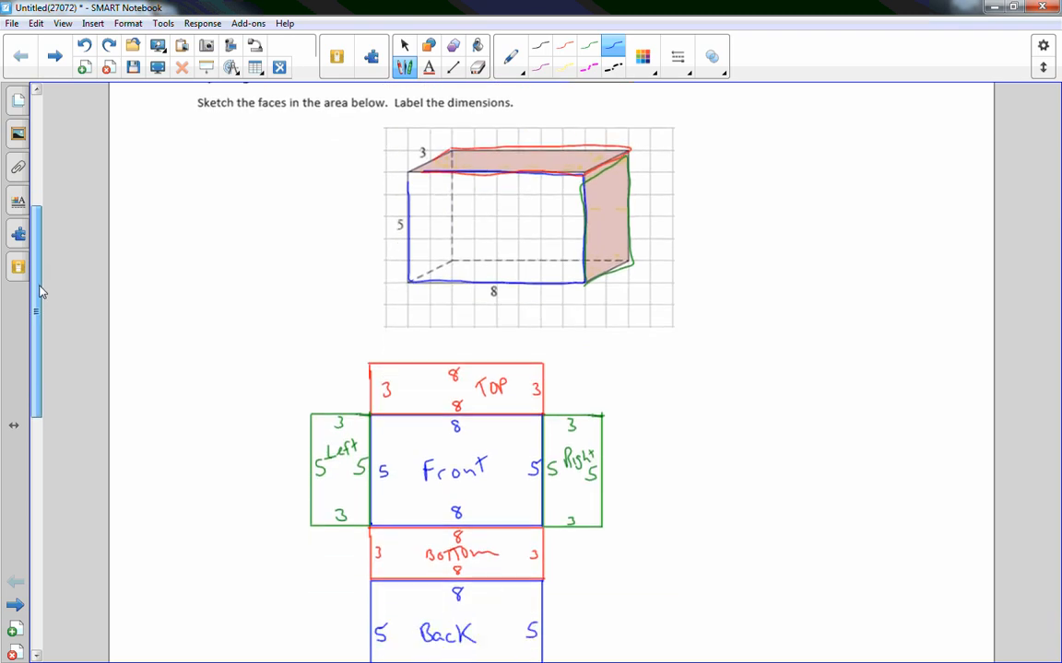
scroll("down", 3)
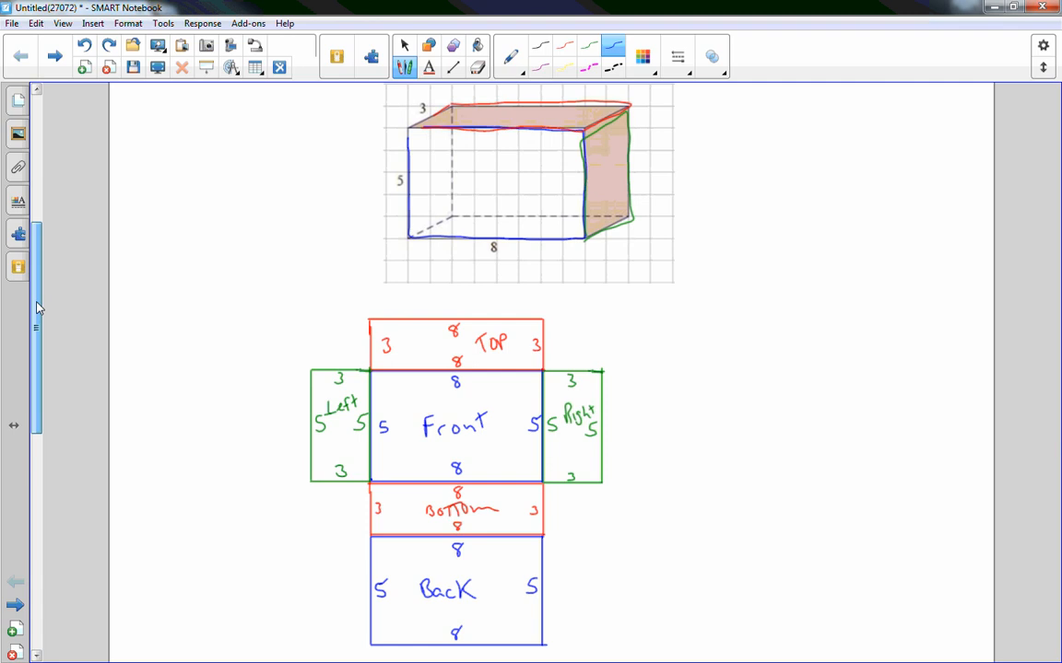
scroll("down", 3)
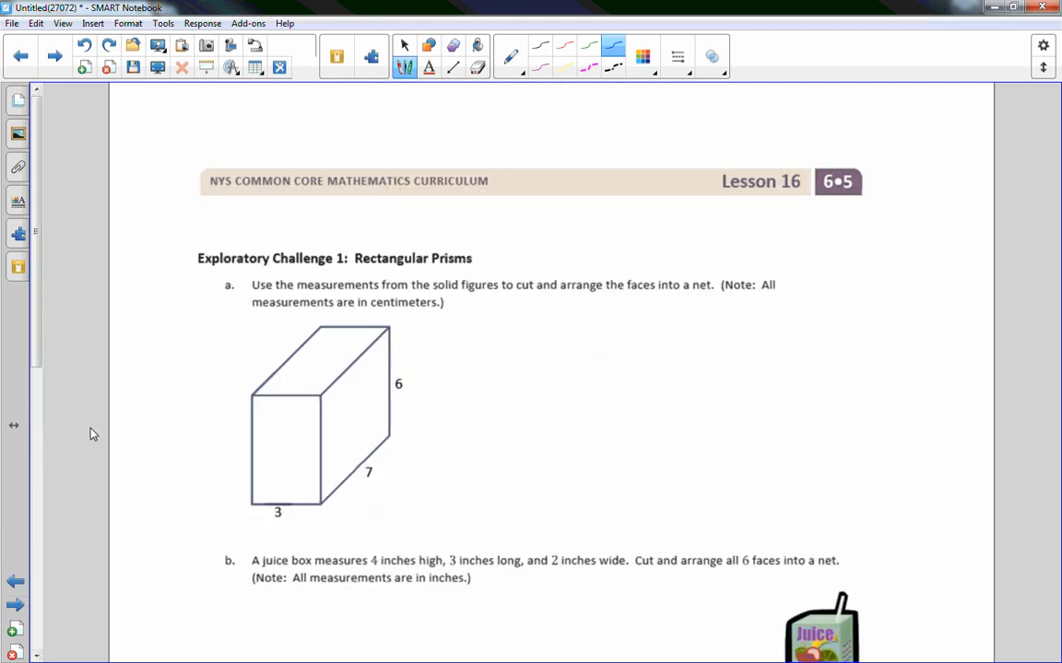
scroll("down", 3)
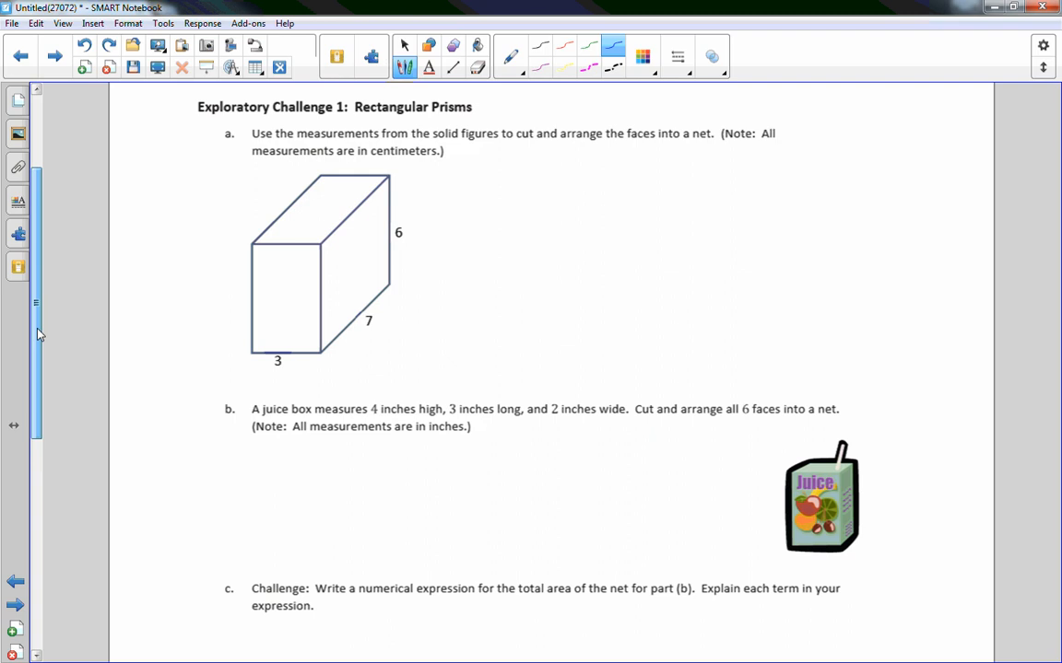
scroll("up", 3)
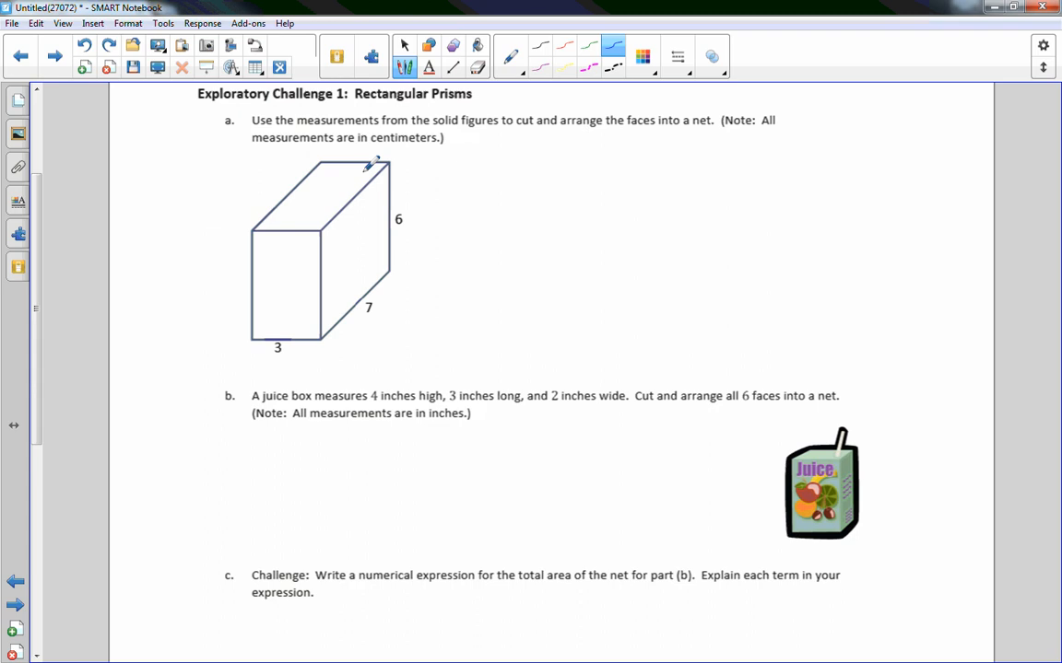
mouse_move(505, 274)
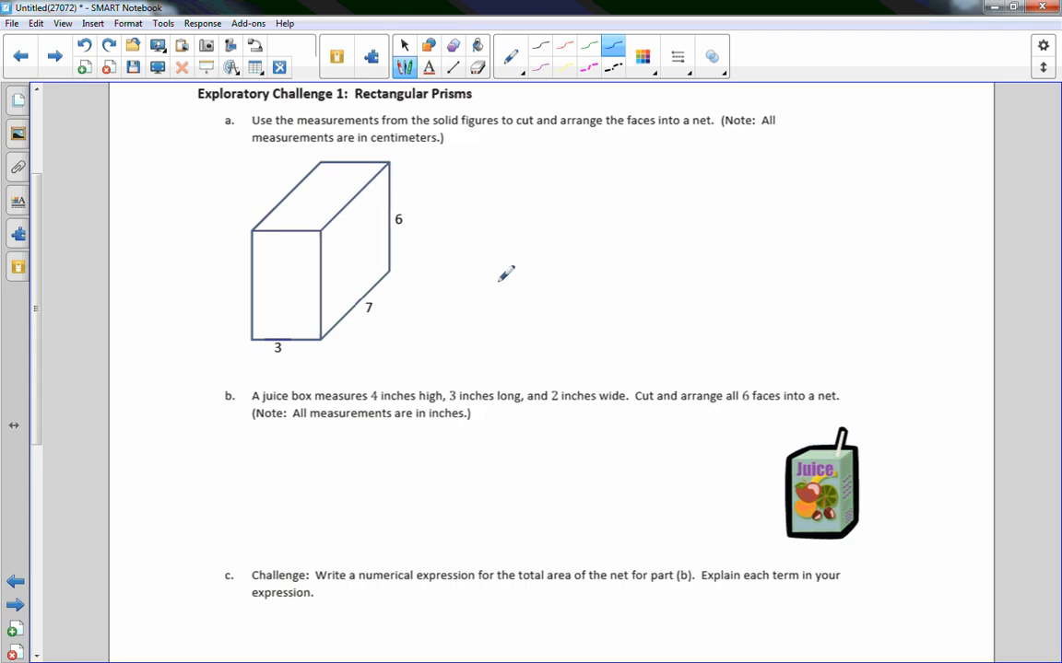
mouse_move(514, 296)
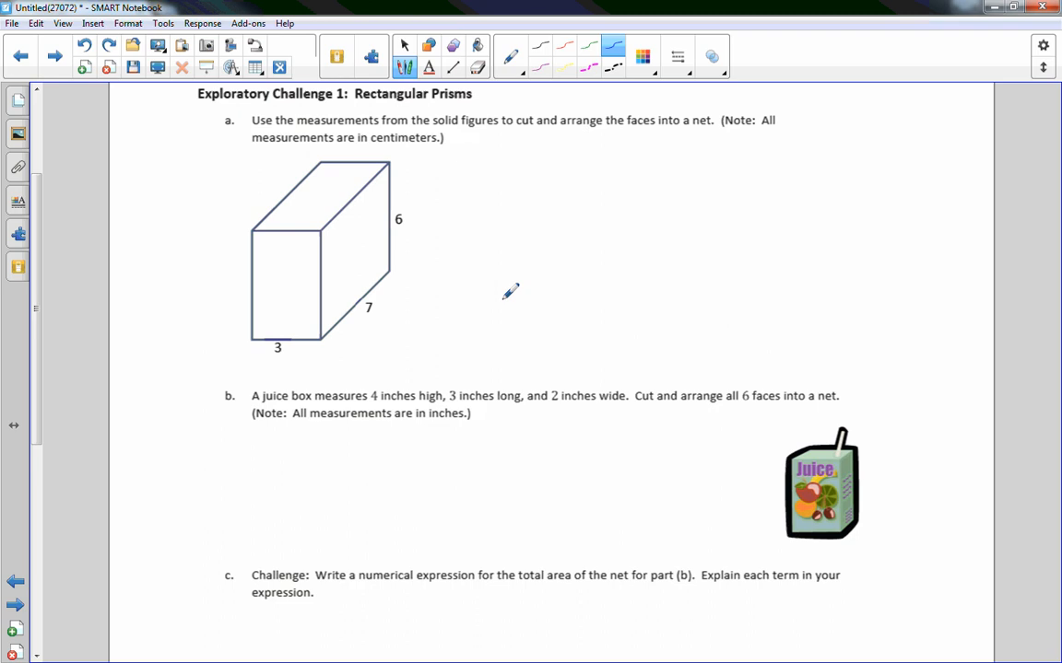
mouse_move(427, 364)
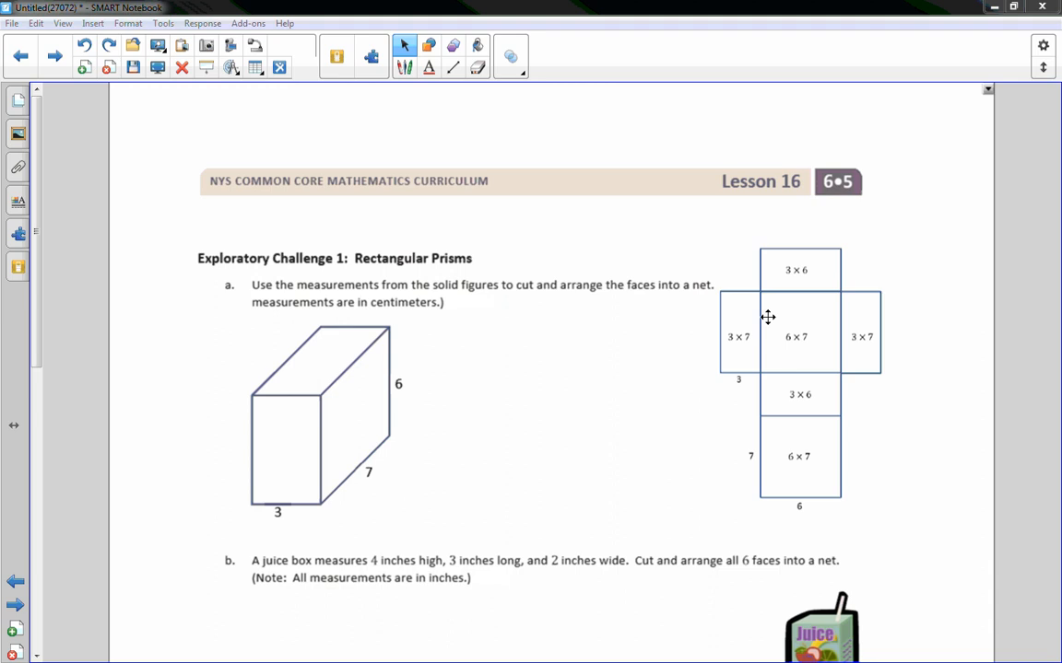
mouse_move(447, 484)
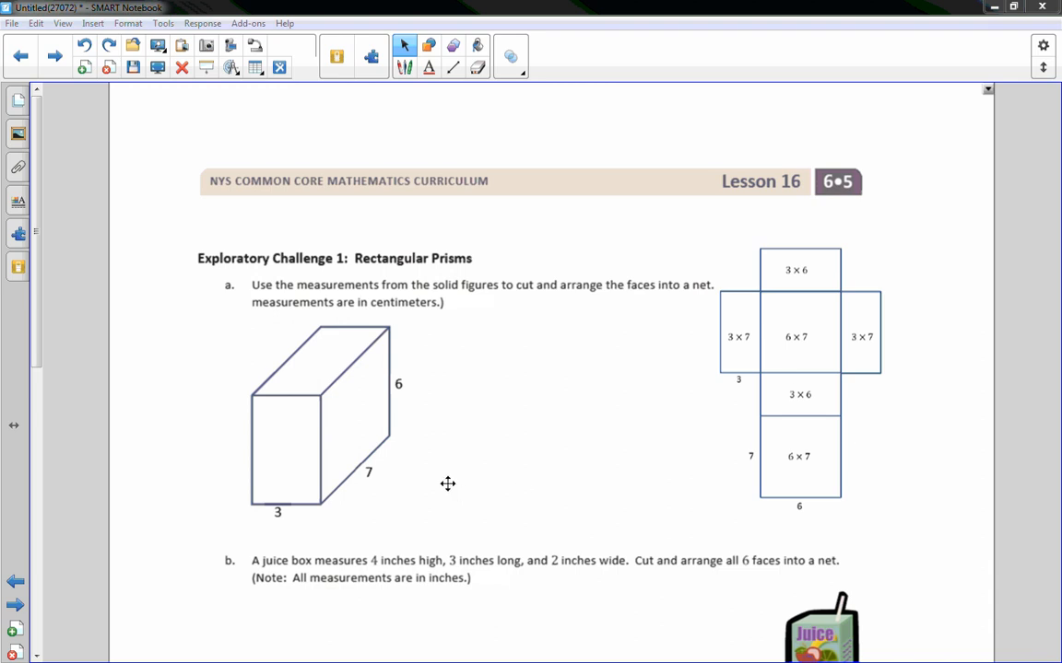
mouse_move(745, 352)
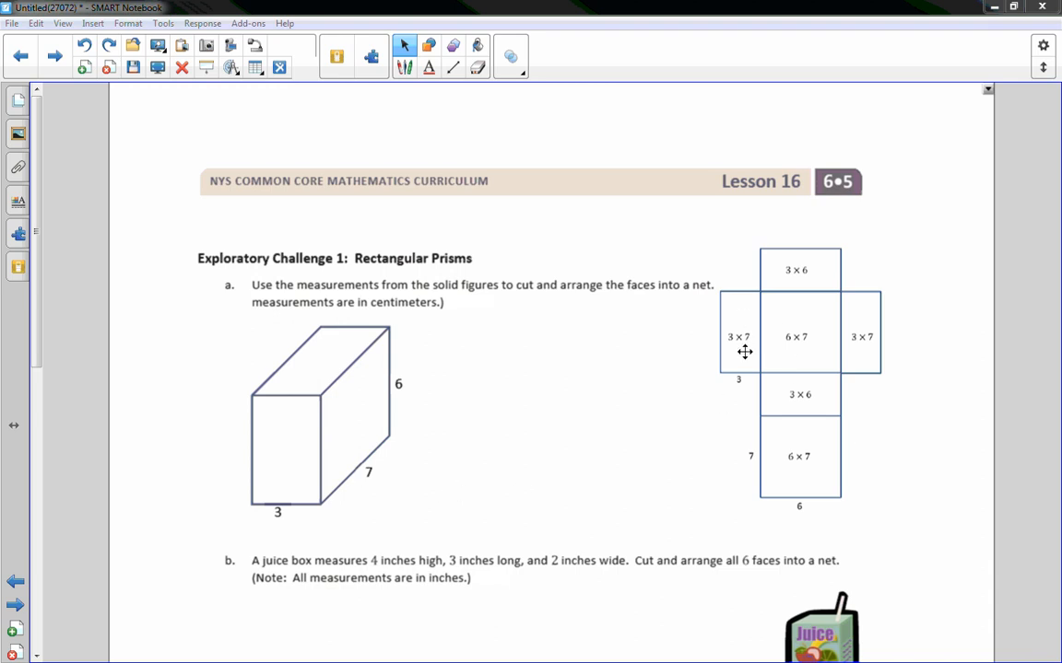
mouse_move(798, 348)
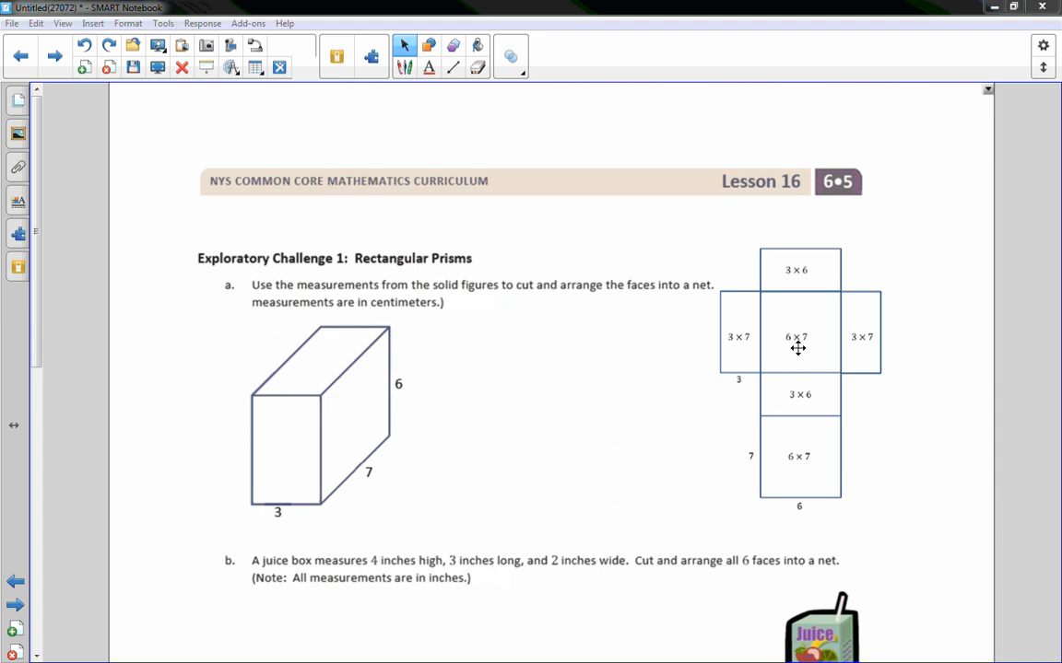
mouse_move(289, 464)
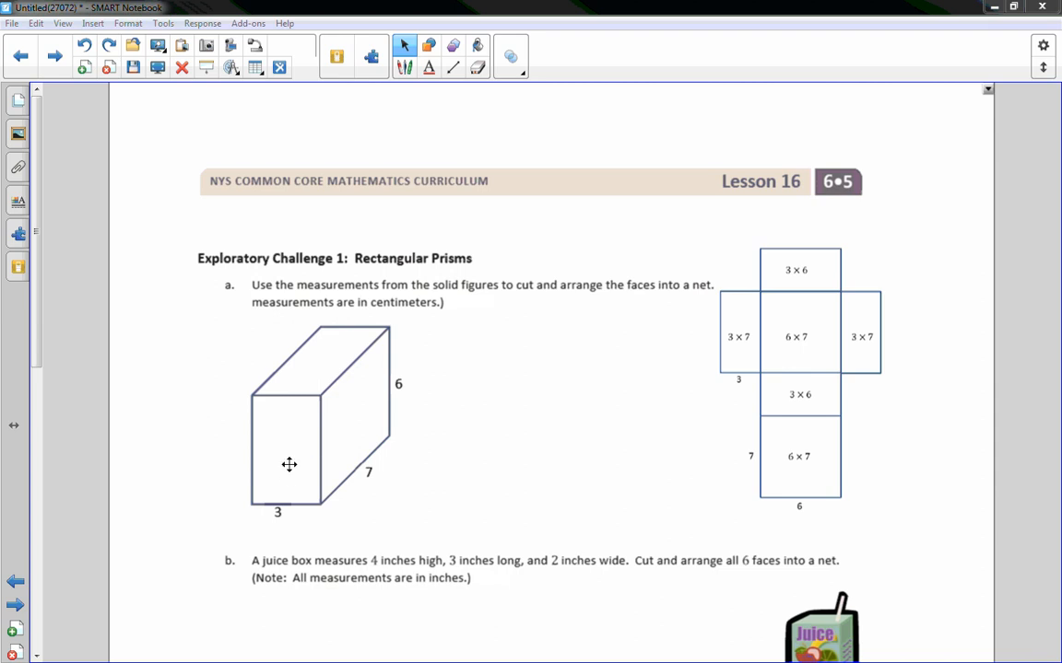
mouse_move(758, 352)
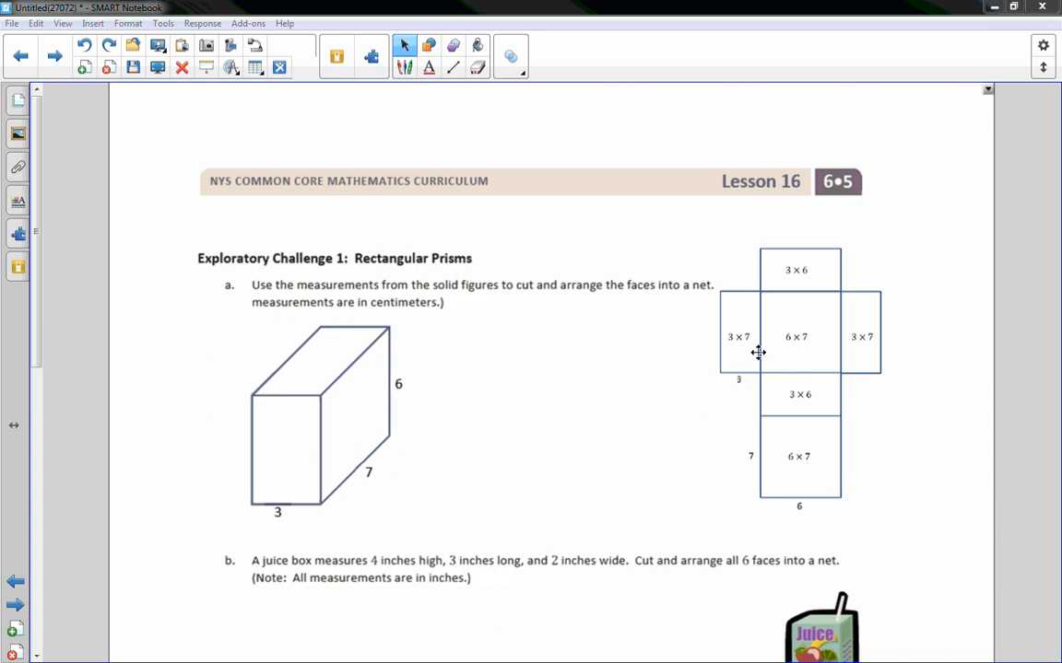
mouse_move(800, 352)
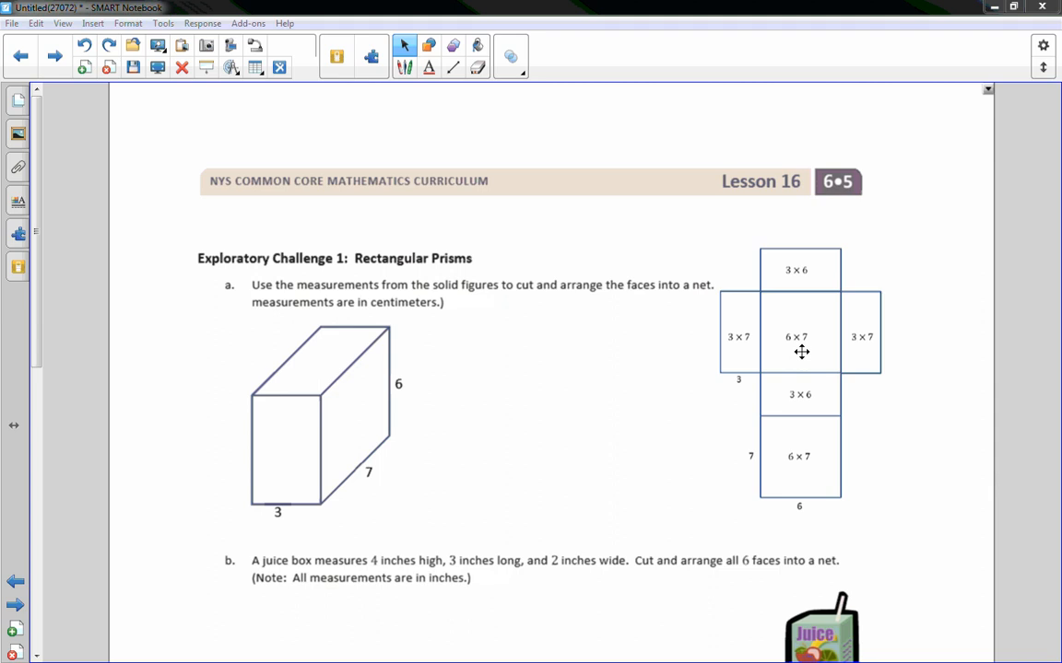
mouse_move(842, 348)
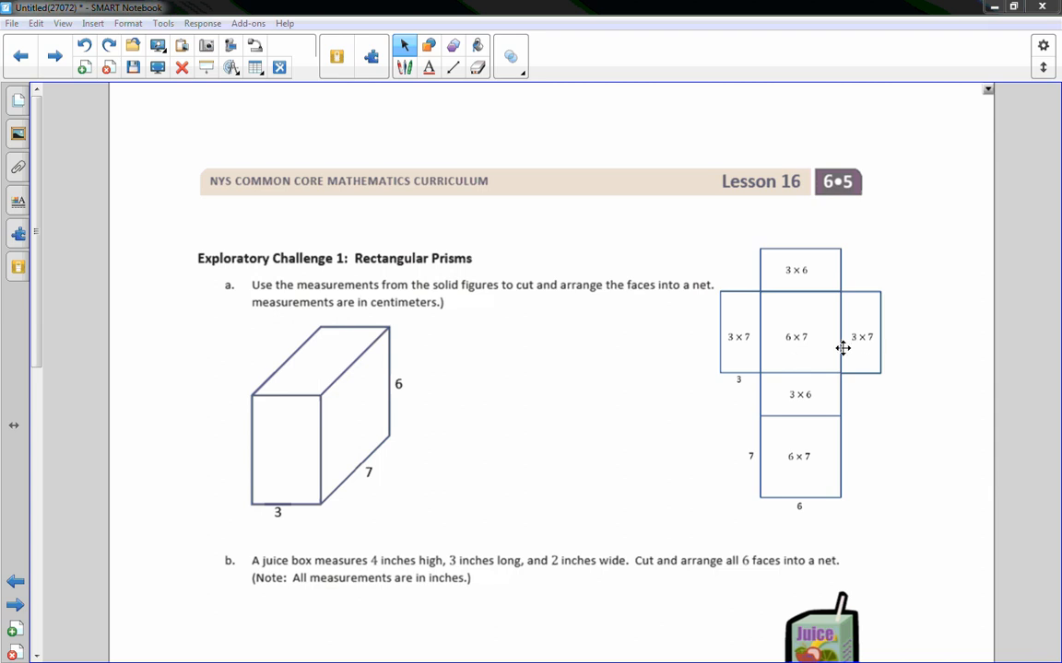
mouse_move(817, 337)
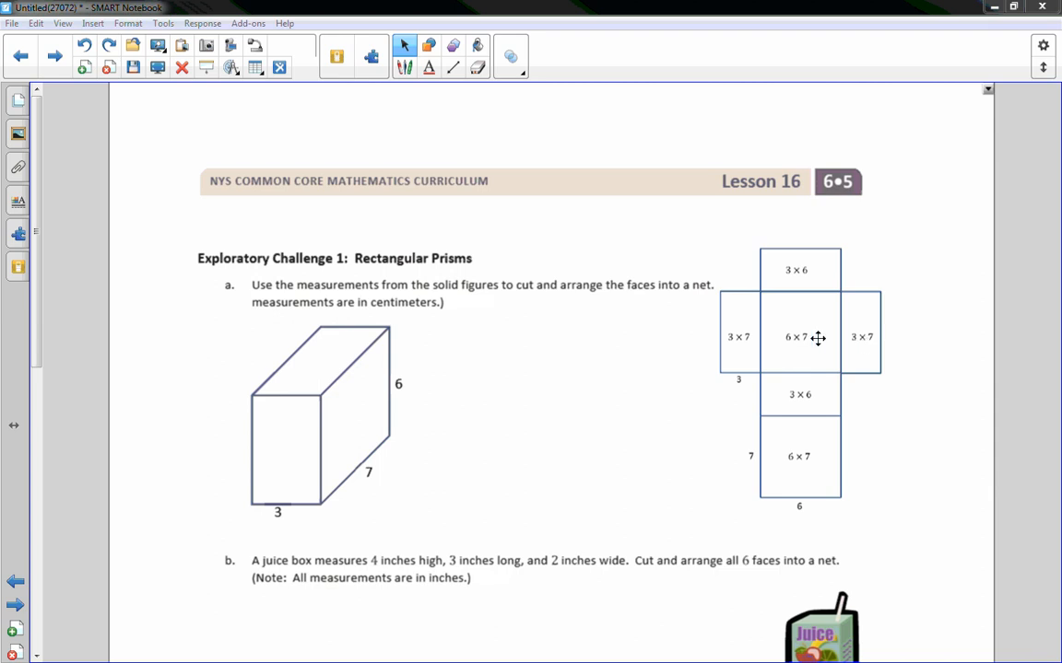
mouse_move(797, 282)
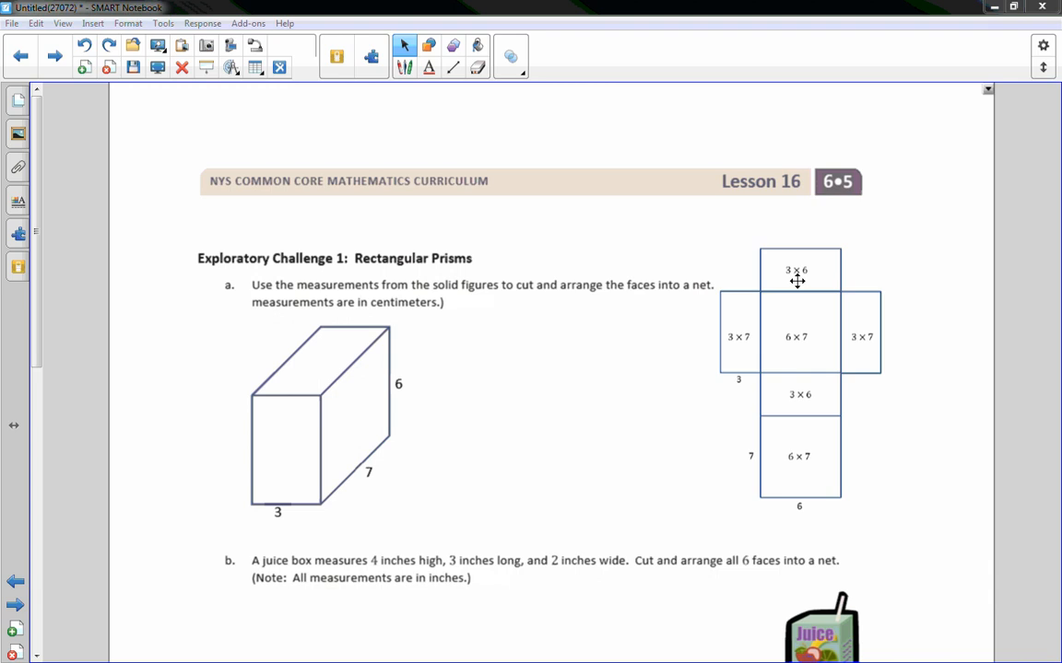
mouse_move(798, 305)
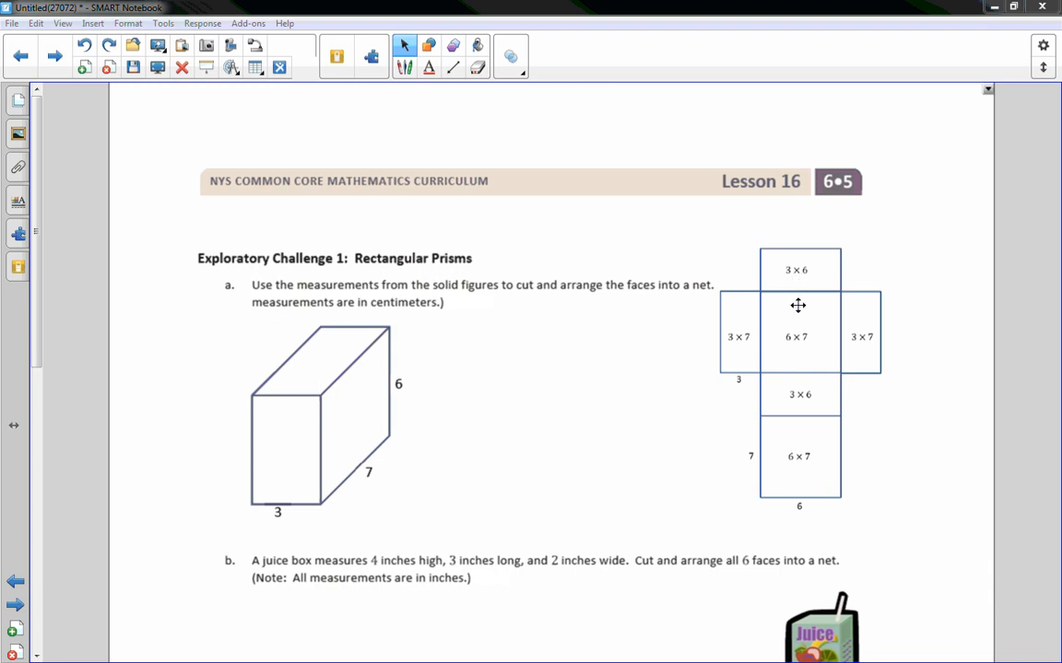
mouse_move(789, 316)
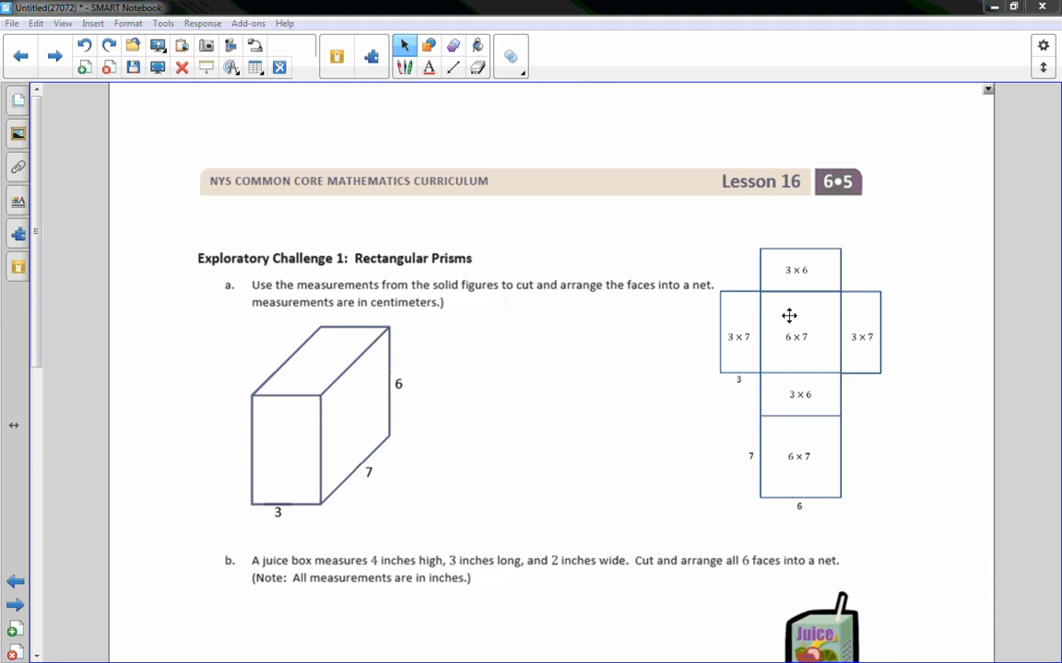
mouse_move(805, 285)
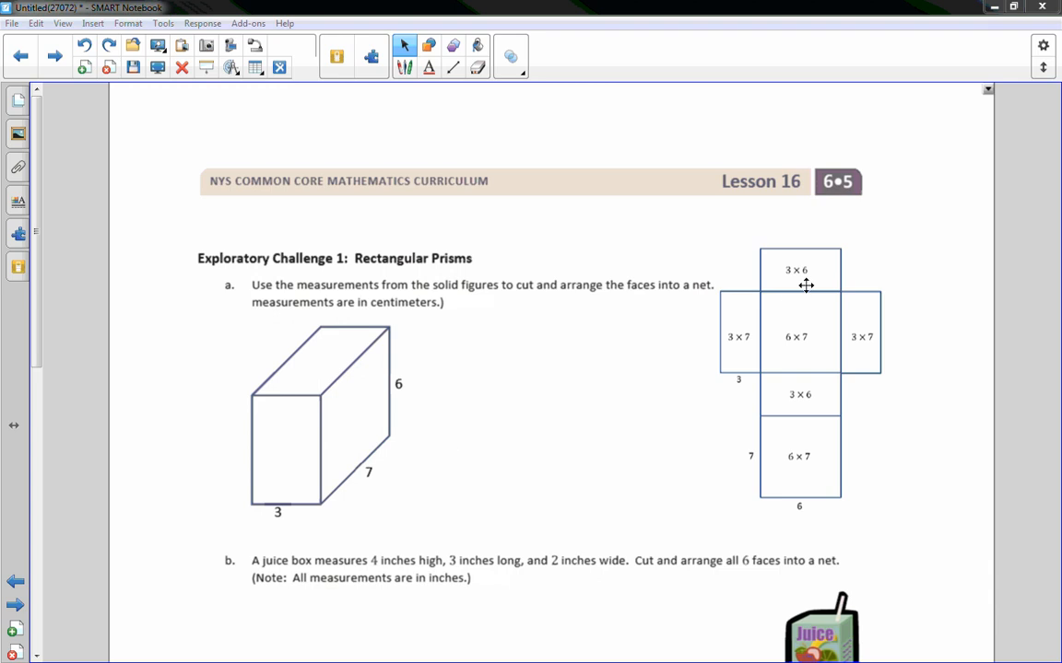
mouse_move(935, 458)
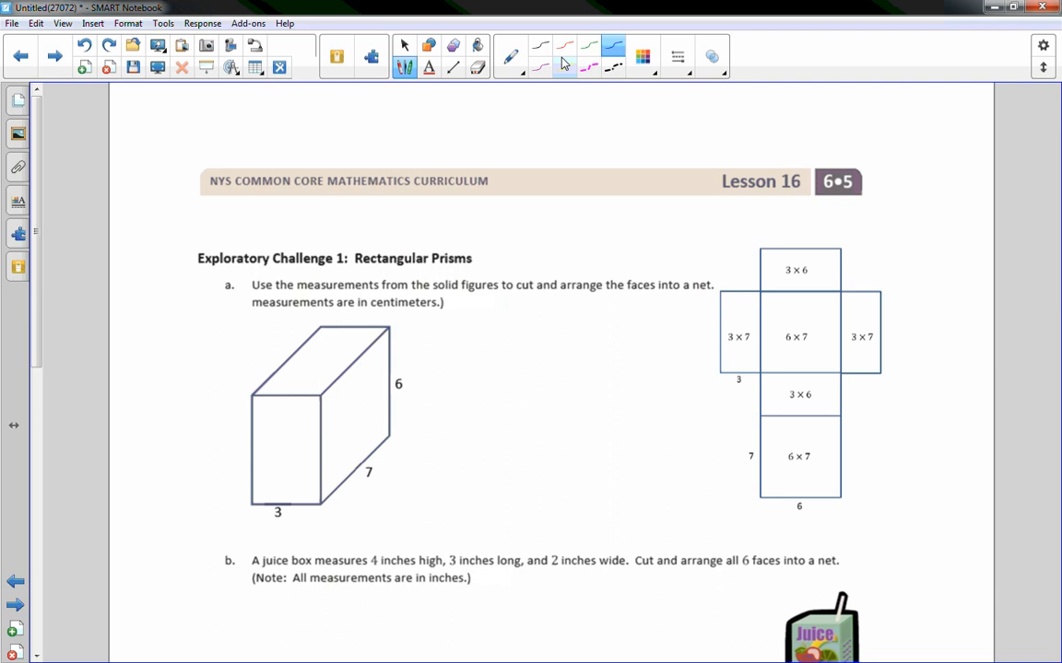
- With the black pen, letter the prism net's faces F, T, R, B, B, L
left_click(540, 46)
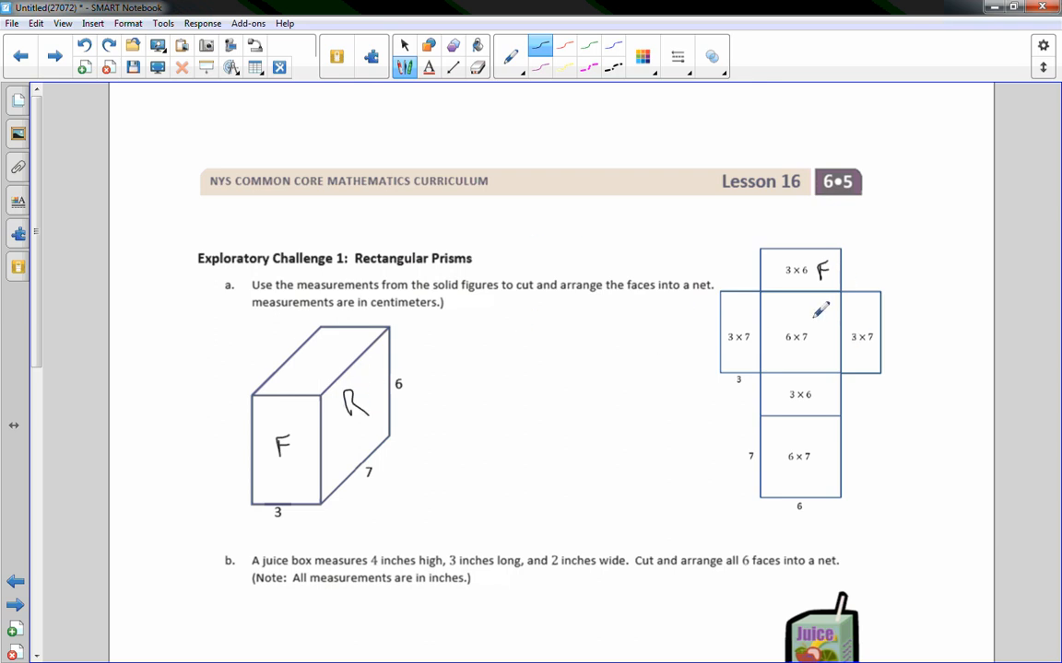
left_click_drag(811, 314, 825, 332)
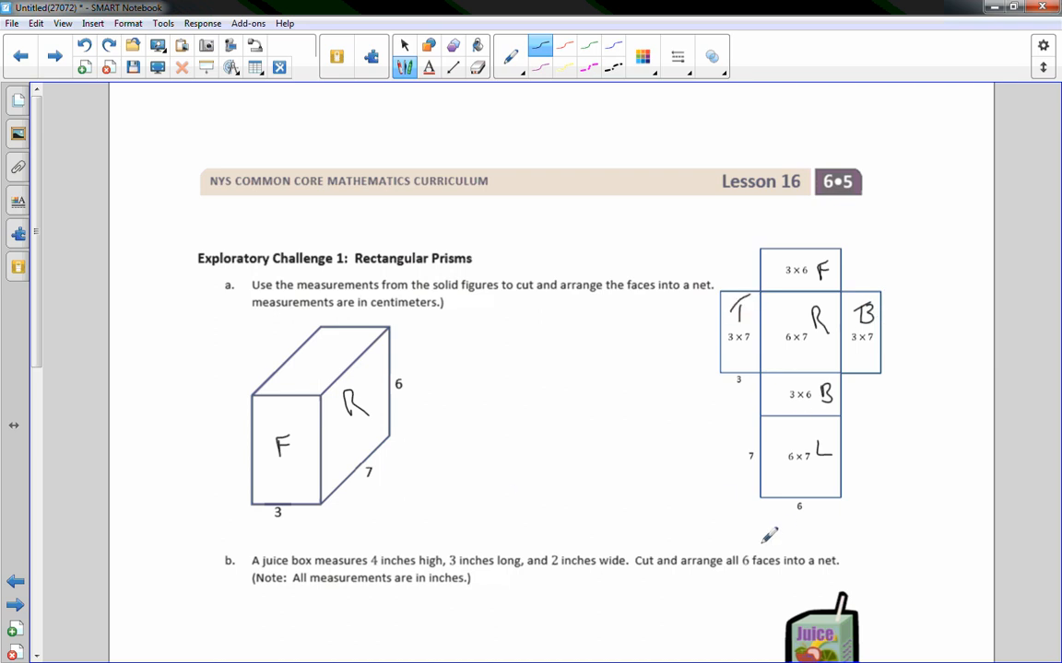
- Scroll past the labelled net to part b's juice box problem
scroll("down", 3)
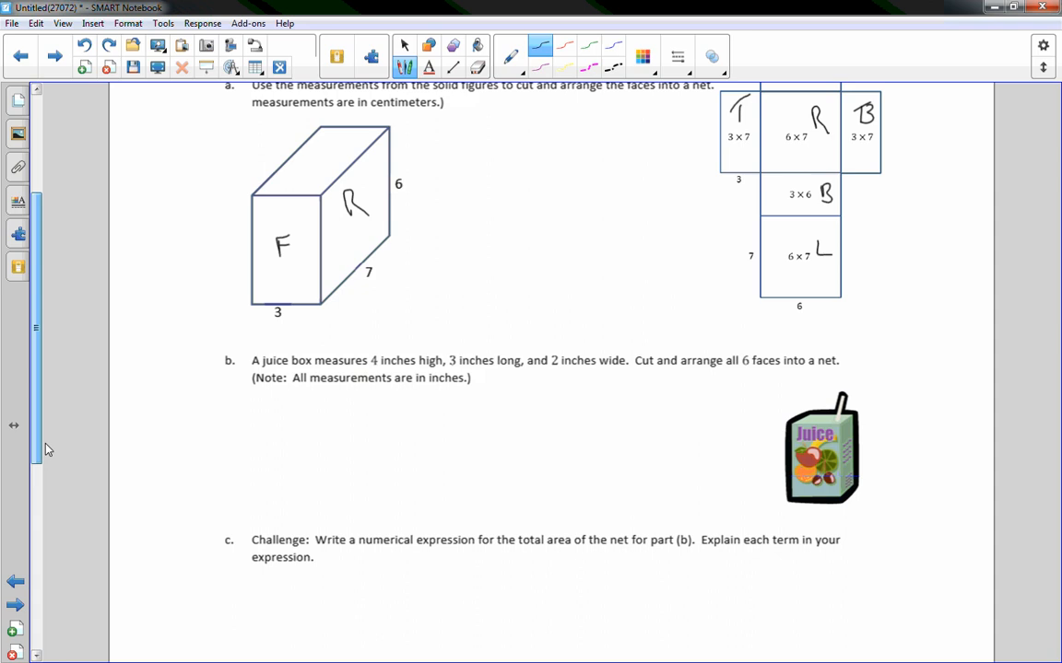
scroll("down", 3)
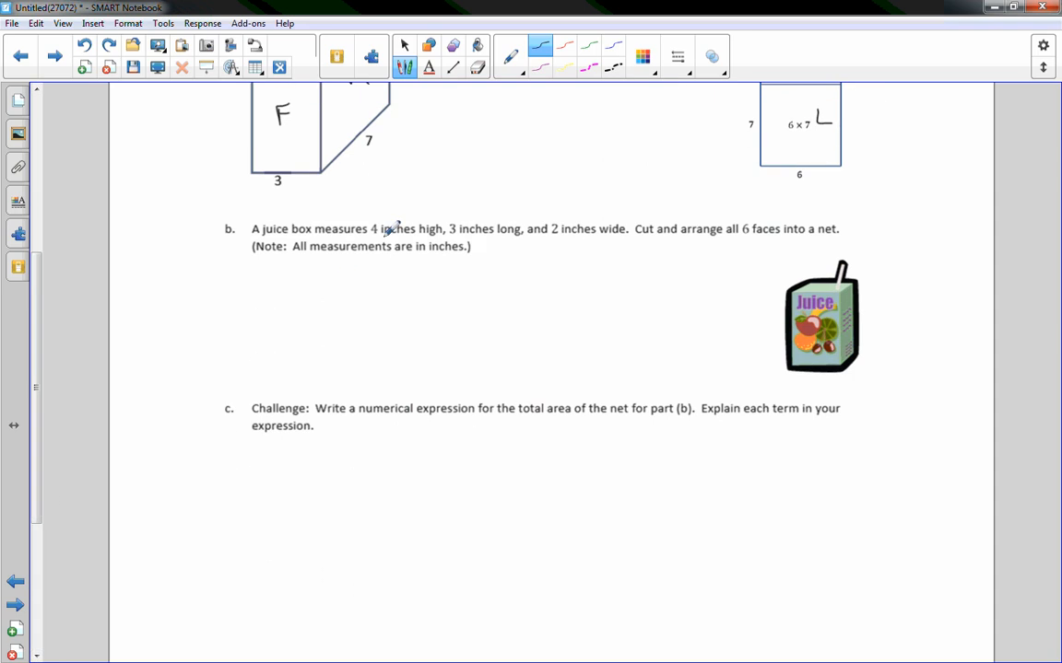
mouse_move(526, 198)
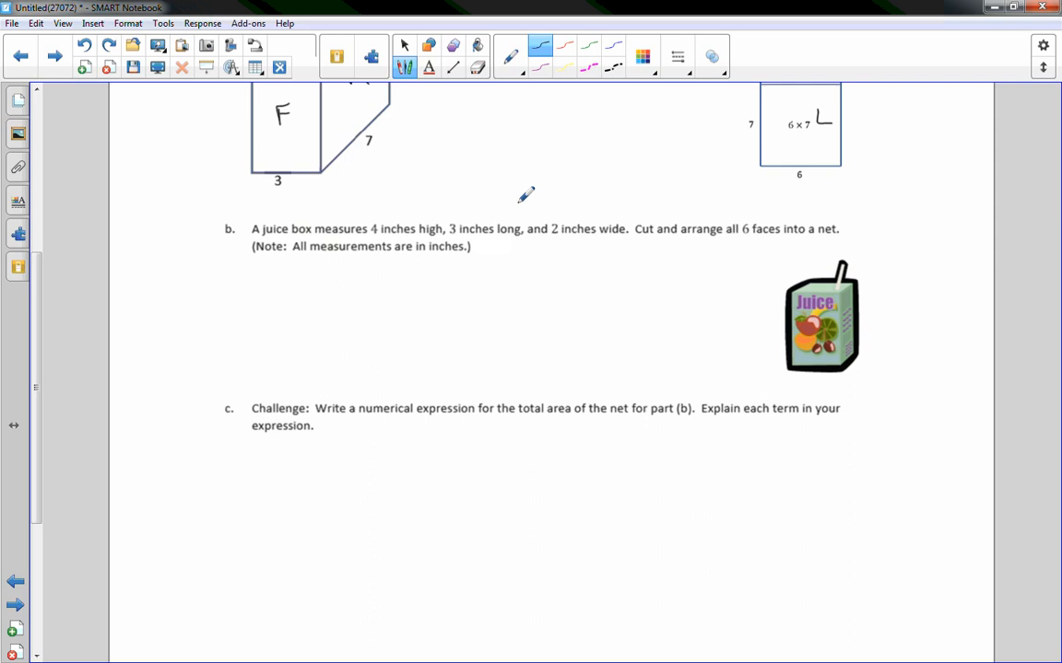
mouse_move(631, 245)
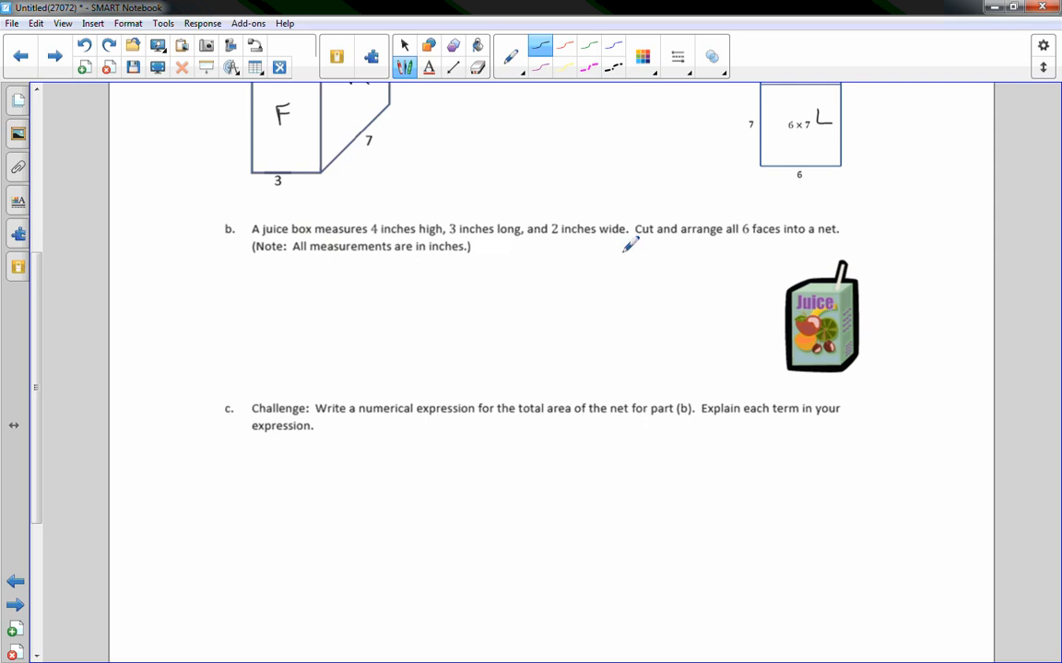
mouse_move(603, 150)
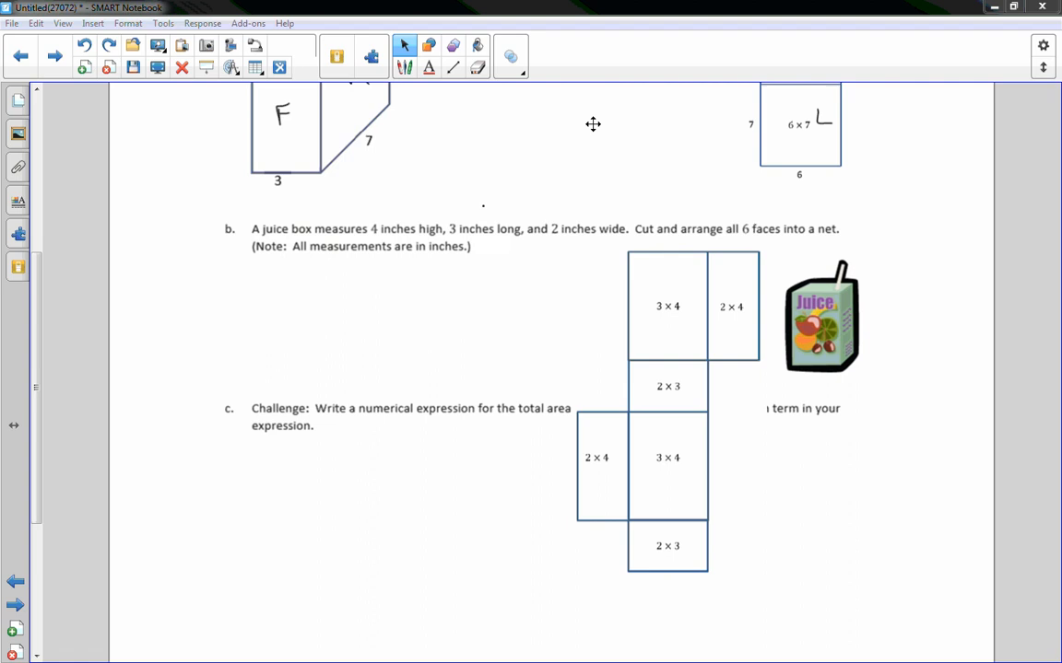
mouse_move(404, 72)
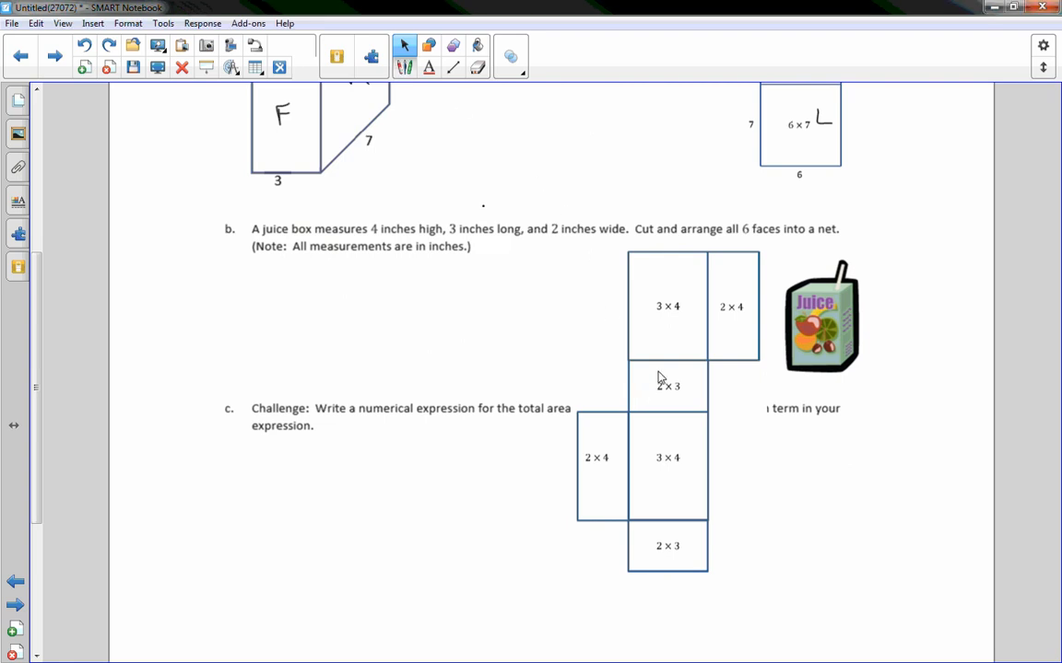
mouse_move(684, 356)
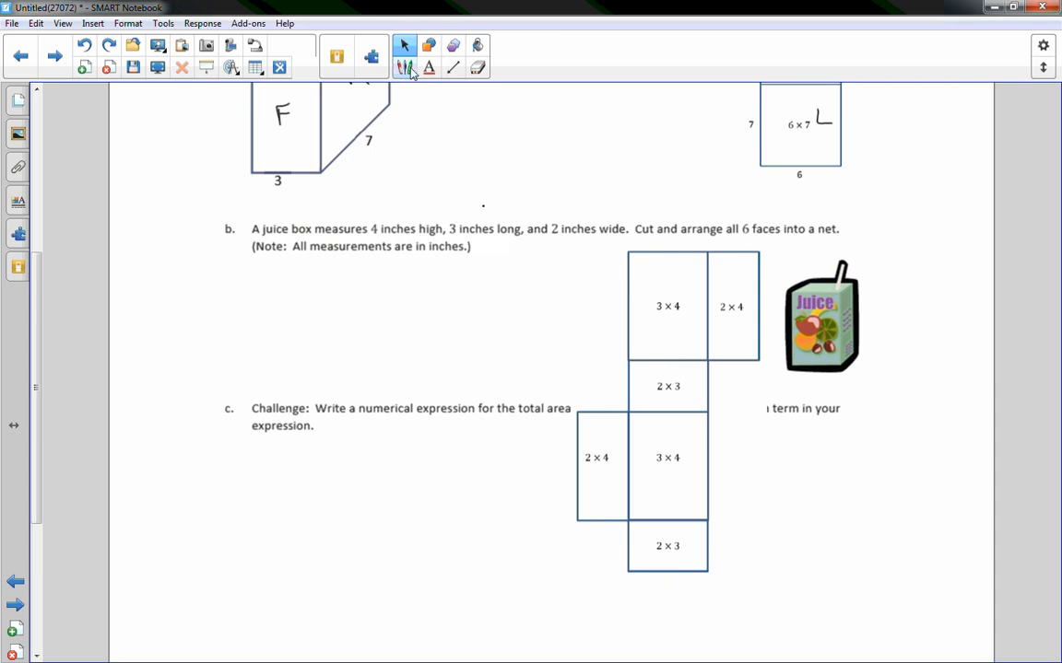
mouse_move(822, 294)
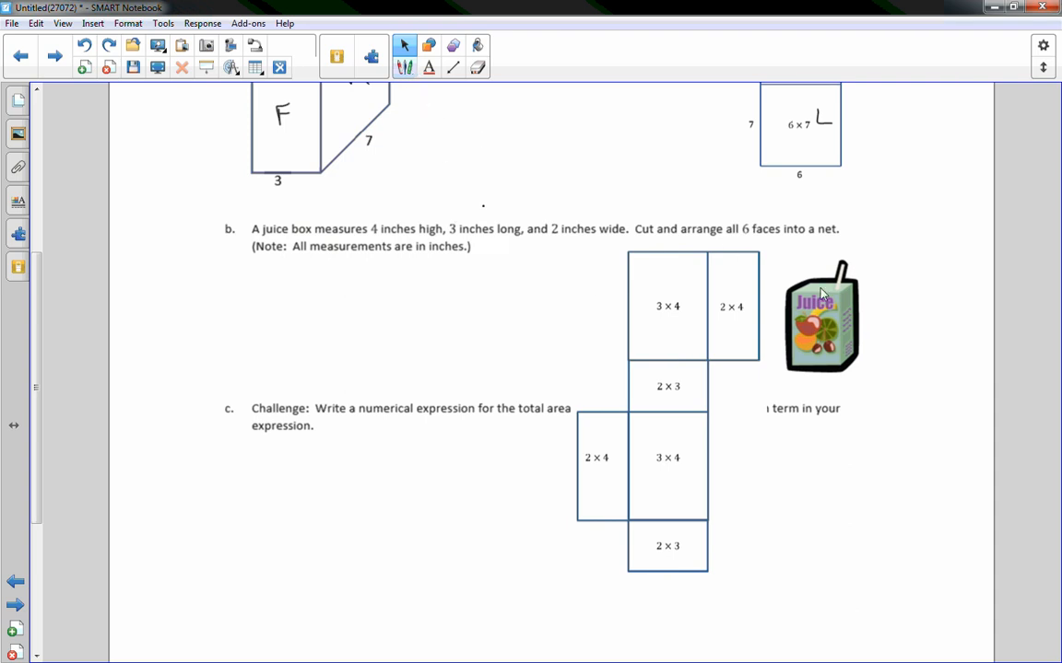
mouse_move(823, 294)
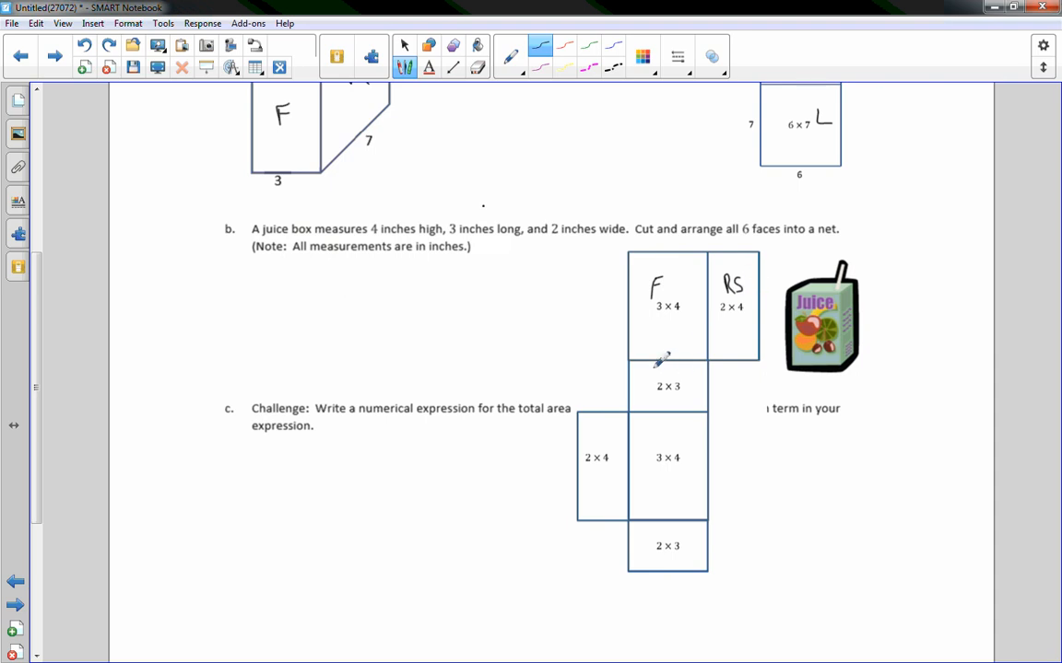
- Handwrite F, RS, Bottom, Back, LS and Top on the juice box net's faces
left_click_drag(652, 369, 687, 374)
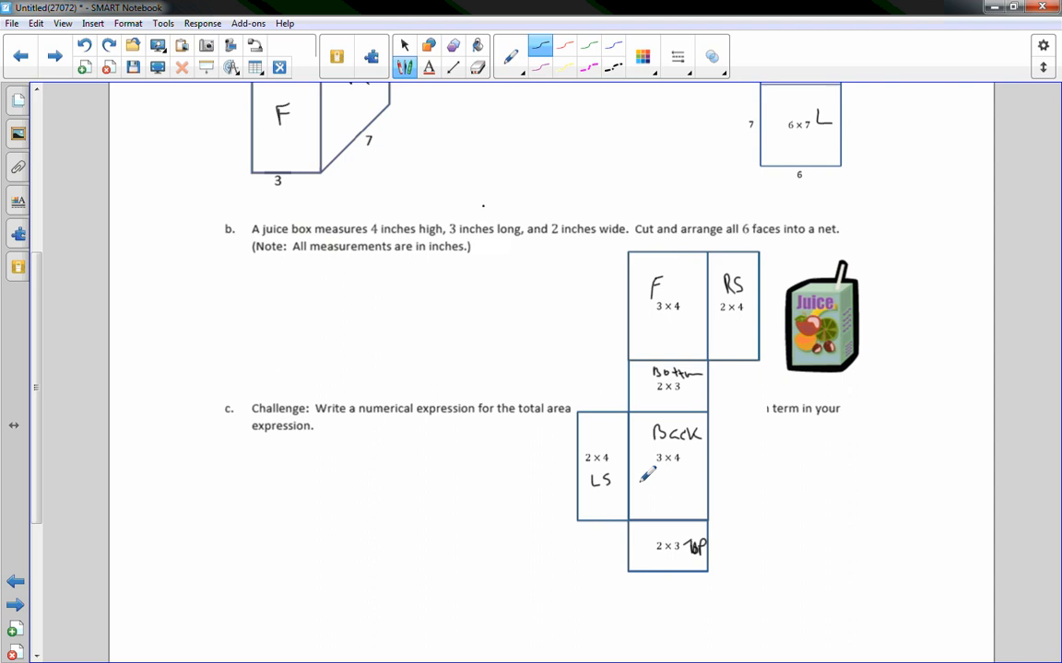
mouse_move(735, 319)
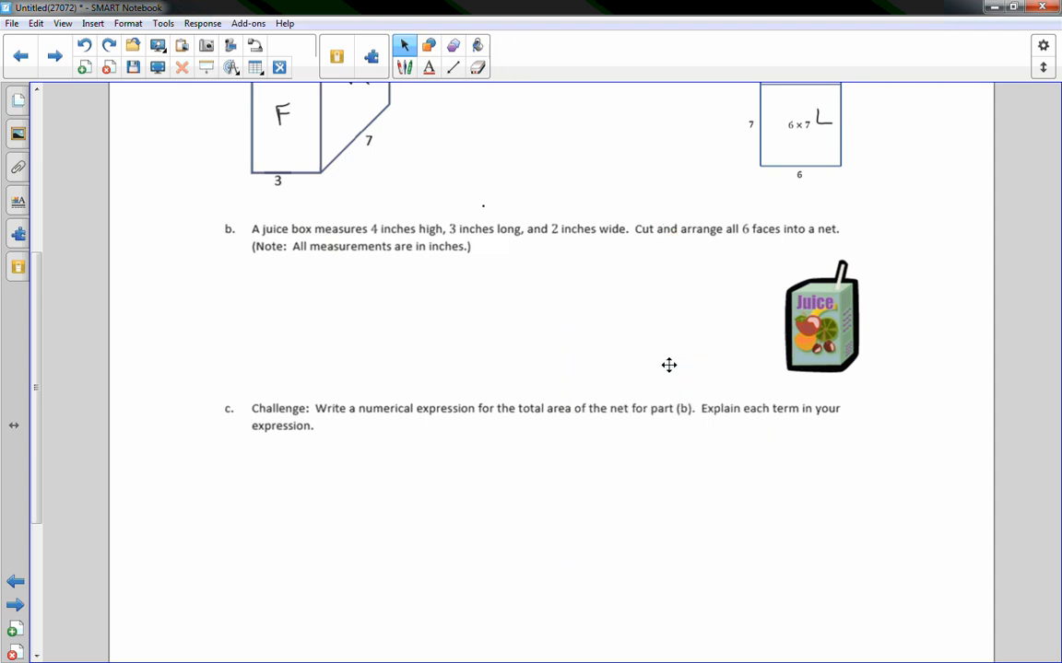
mouse_move(290, 463)
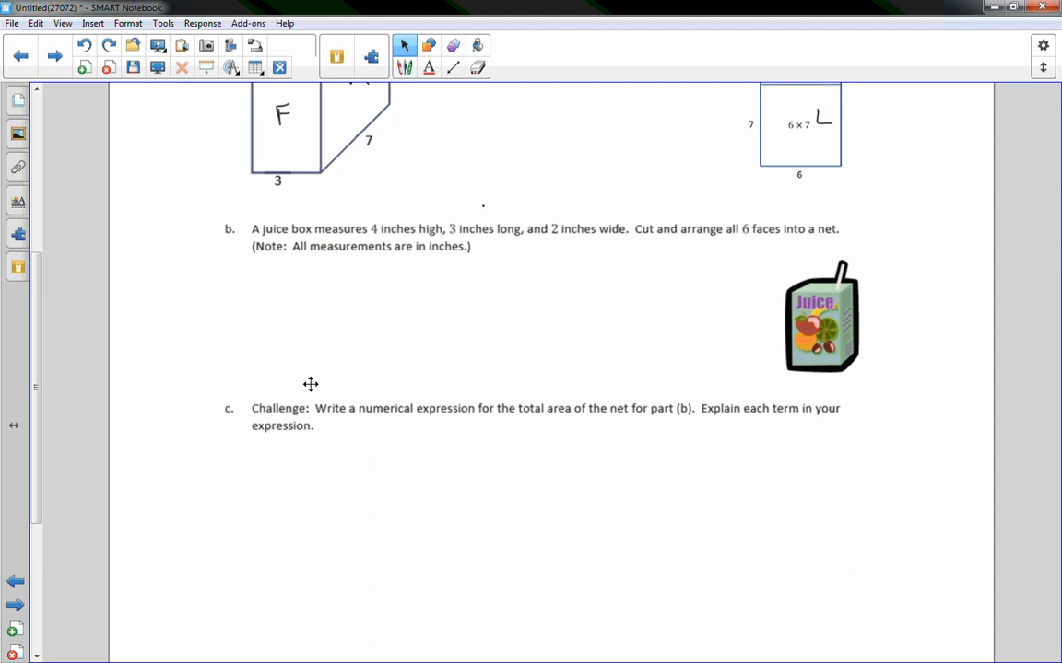
mouse_move(306, 394)
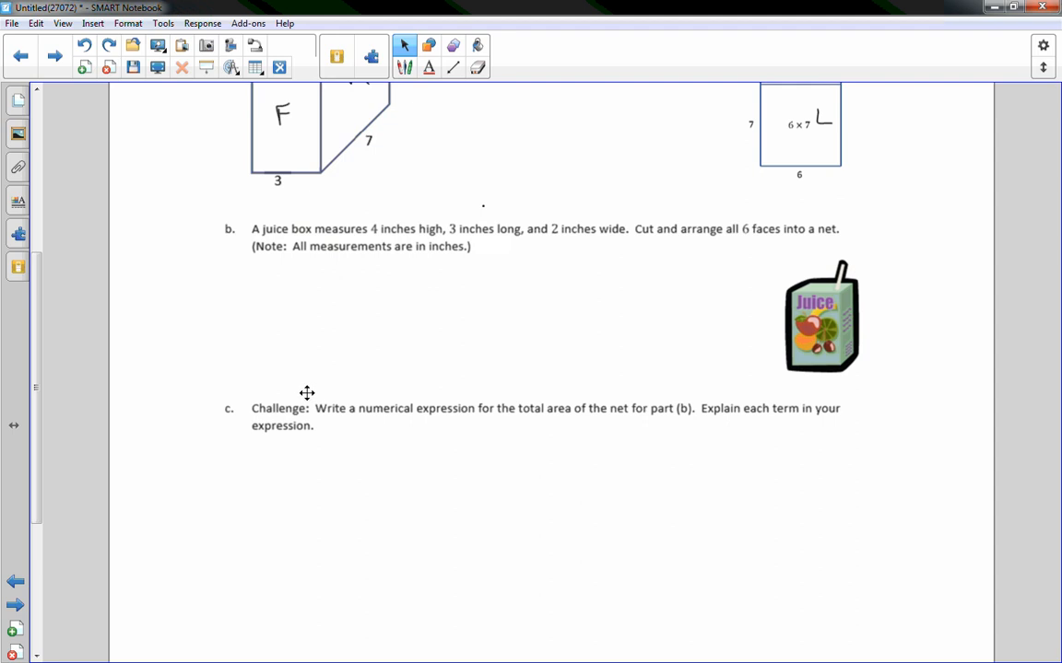
mouse_move(350, 434)
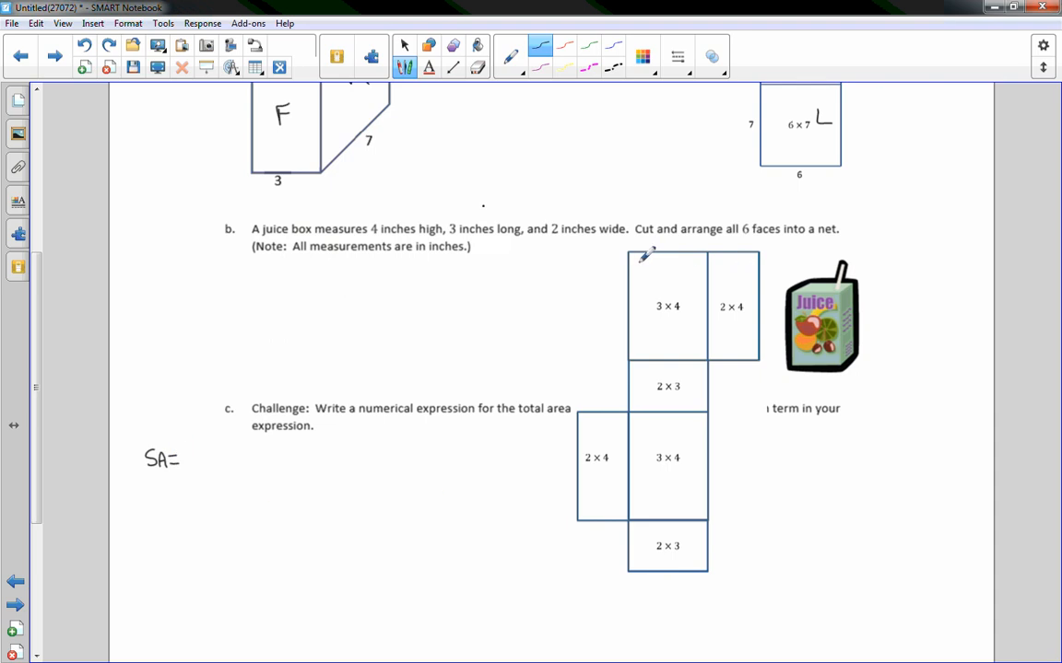
- Outline front/back in black, bottom/top in red, sides in green, writing matching 2(b·h) terms
left_click_drag(631, 253, 705, 355)
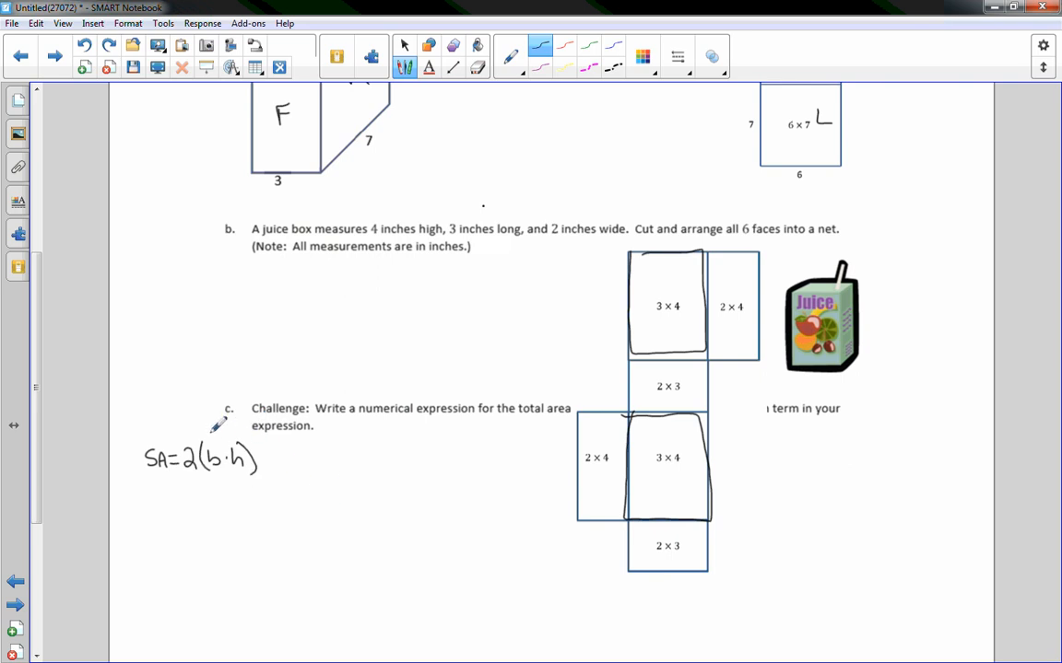
left_click(214, 433)
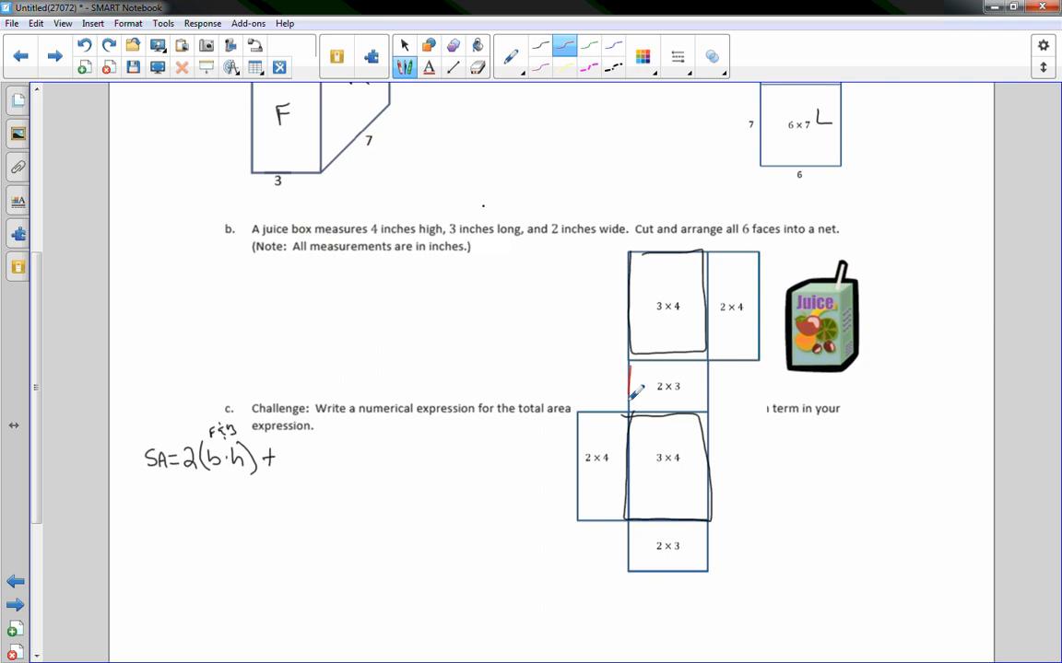
left_click_drag(630, 359, 710, 415)
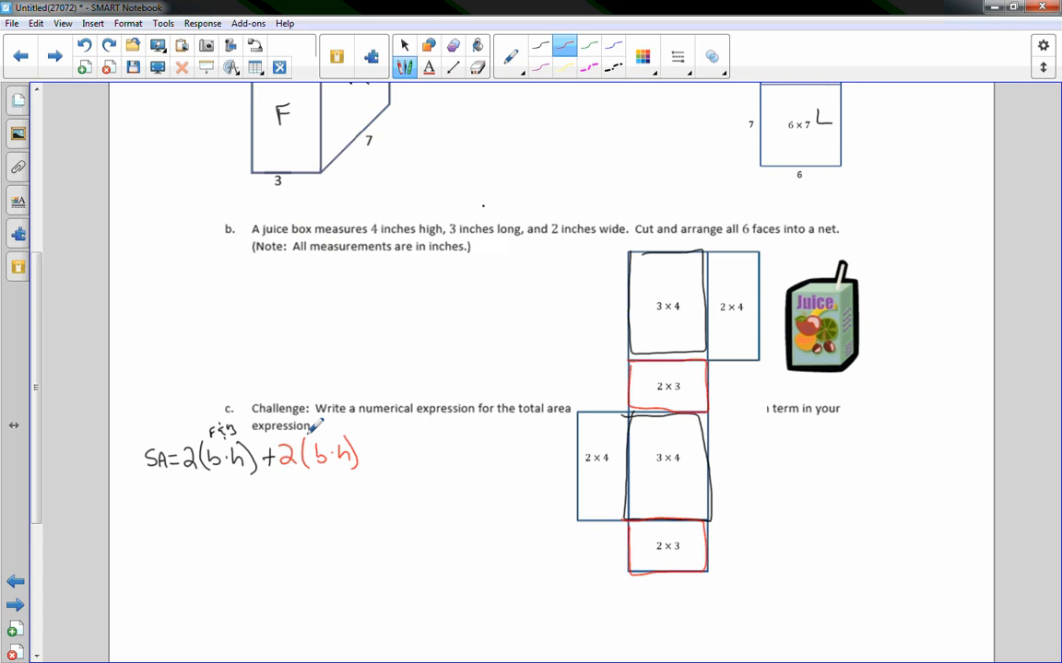
left_click(325, 423)
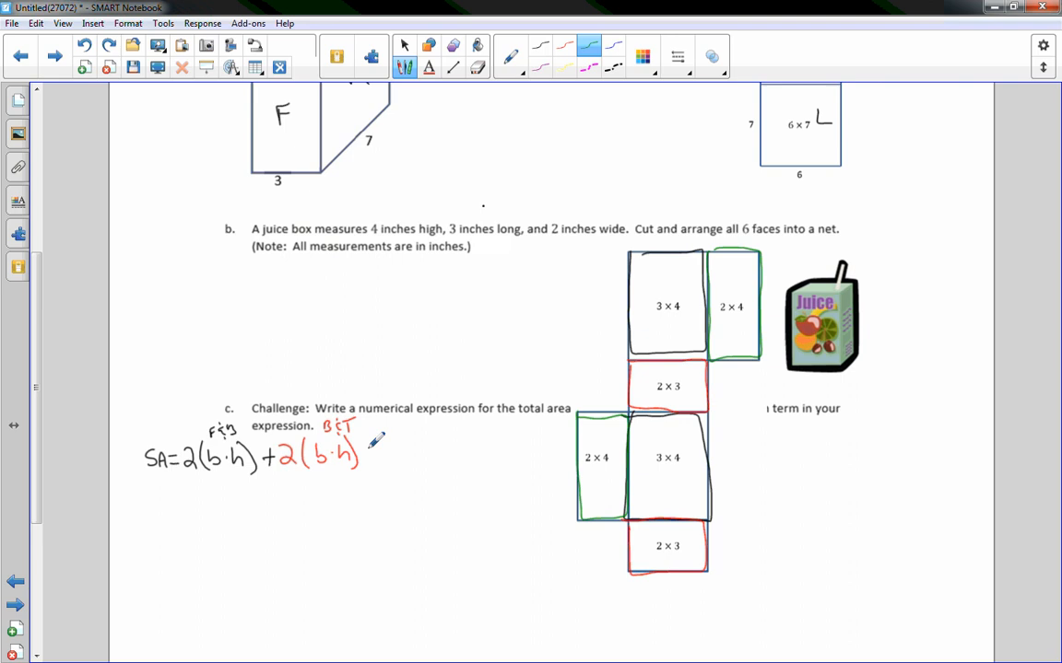
left_click_drag(367, 456, 424, 456)
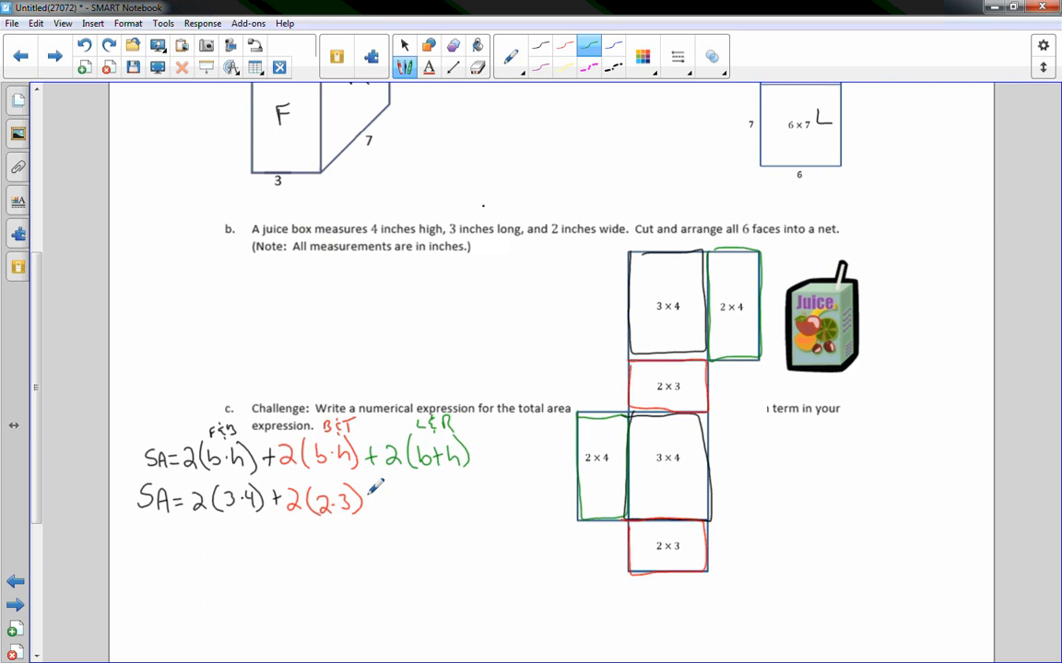
- Write SA = 2(3·4)+2(2·3)+2(2·4), simplify through 24+12+16, and box SA = 52 in²
type("+2(")
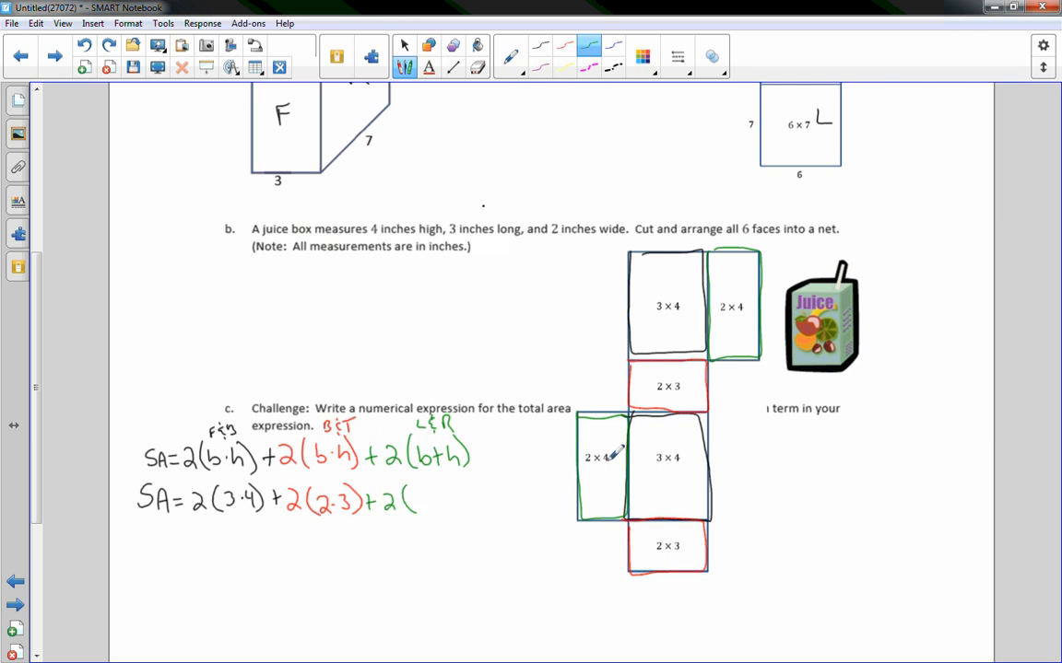
left_click_drag(424, 501, 452, 502)
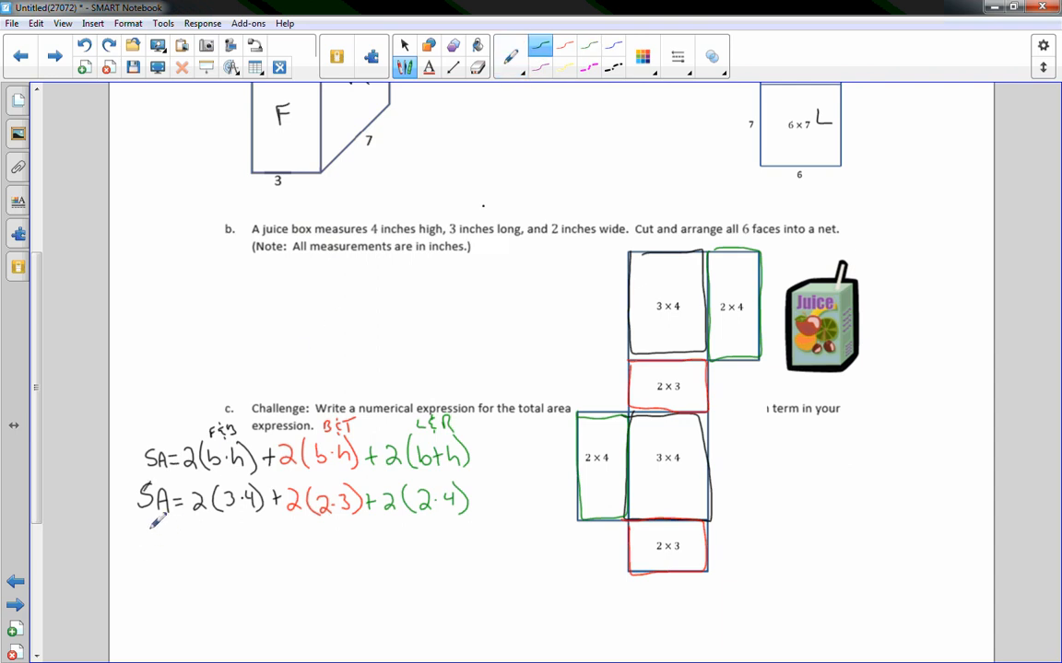
type("SA=")
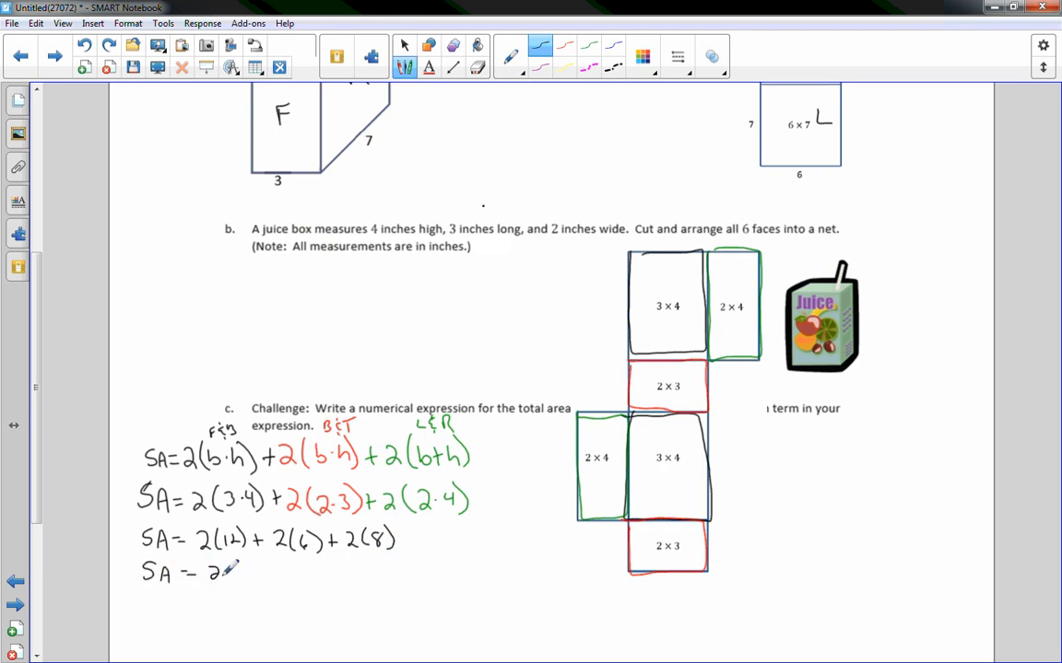
type("24 + 12 + 16")
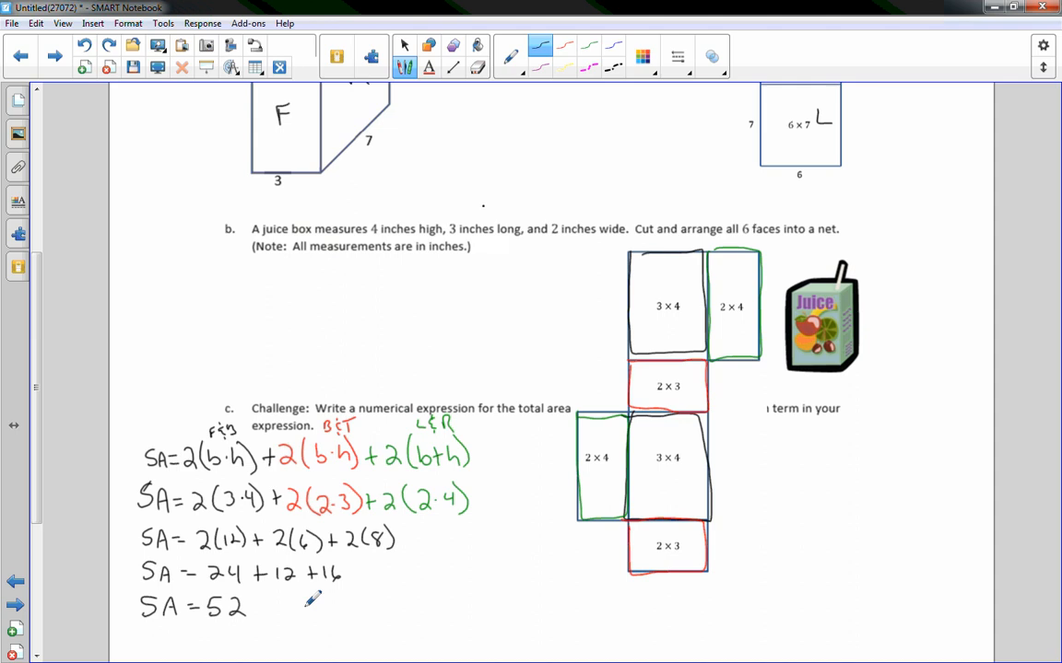
mouse_move(501, 210)
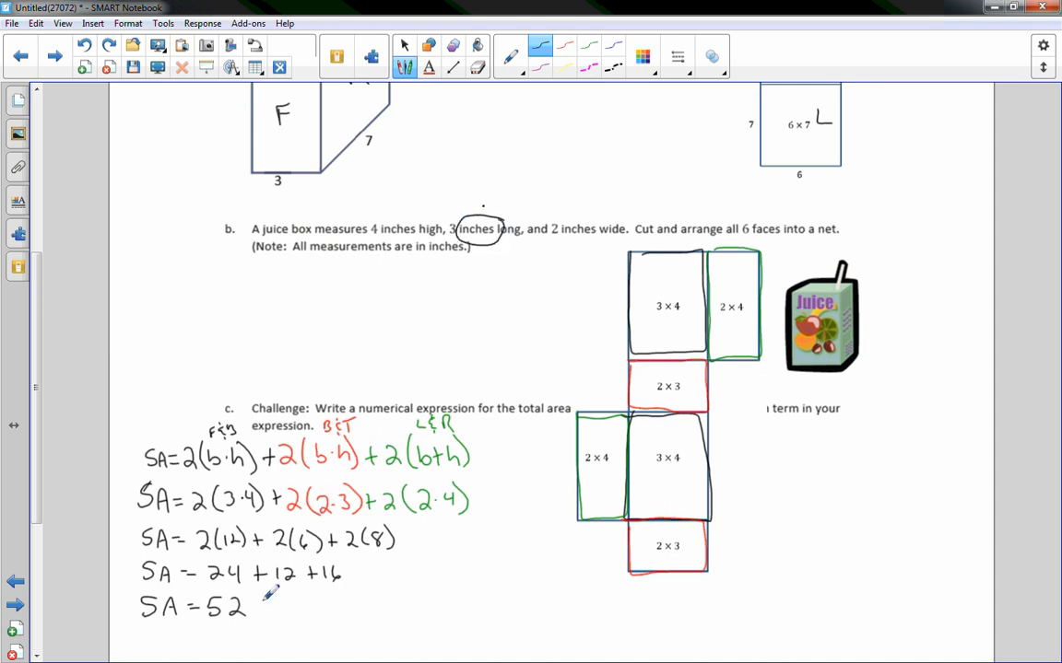
type("in²")
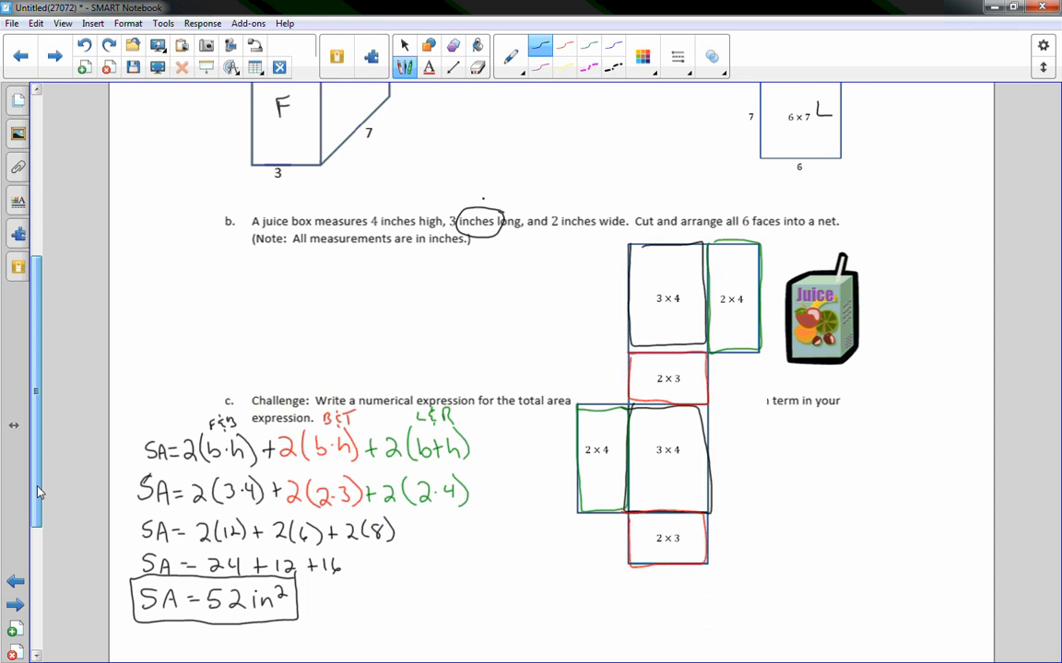
scroll("down", 3)
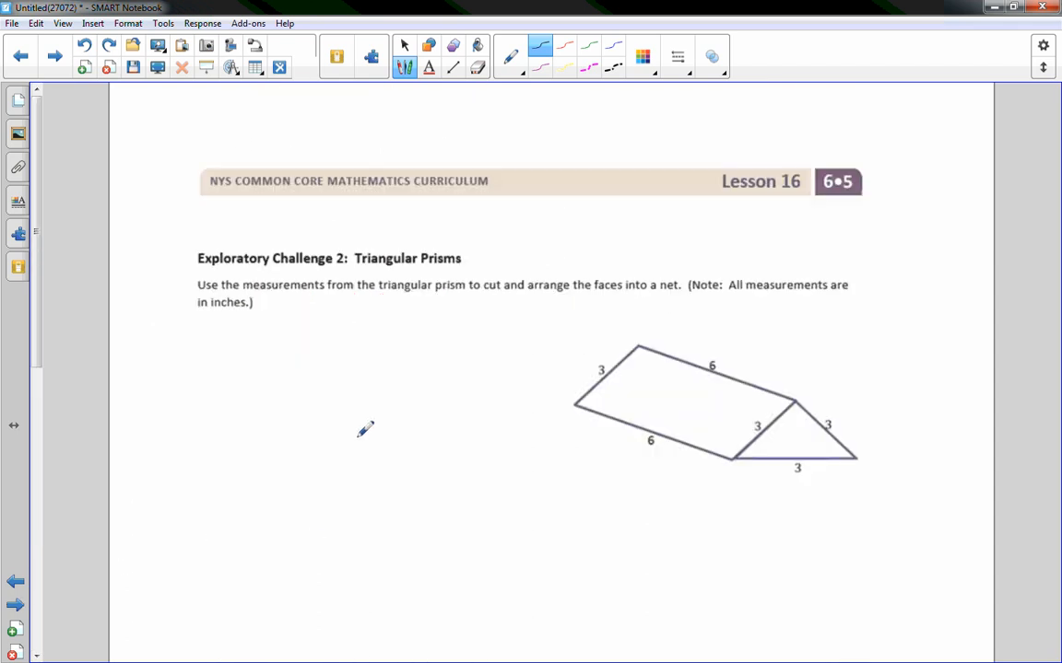
mouse_move(407, 386)
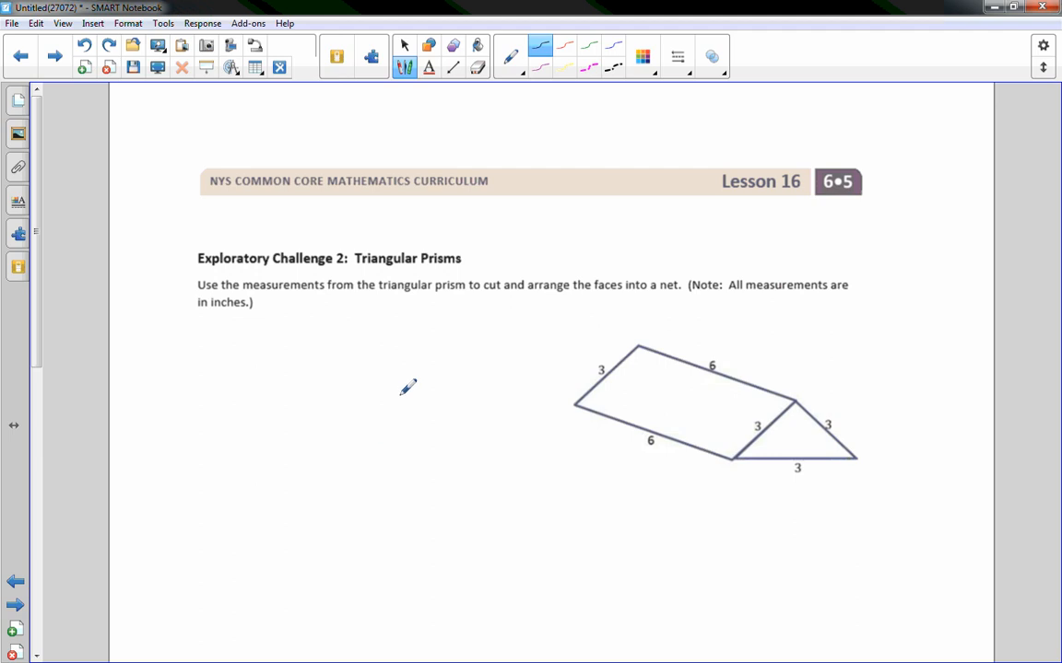
mouse_move(392, 407)
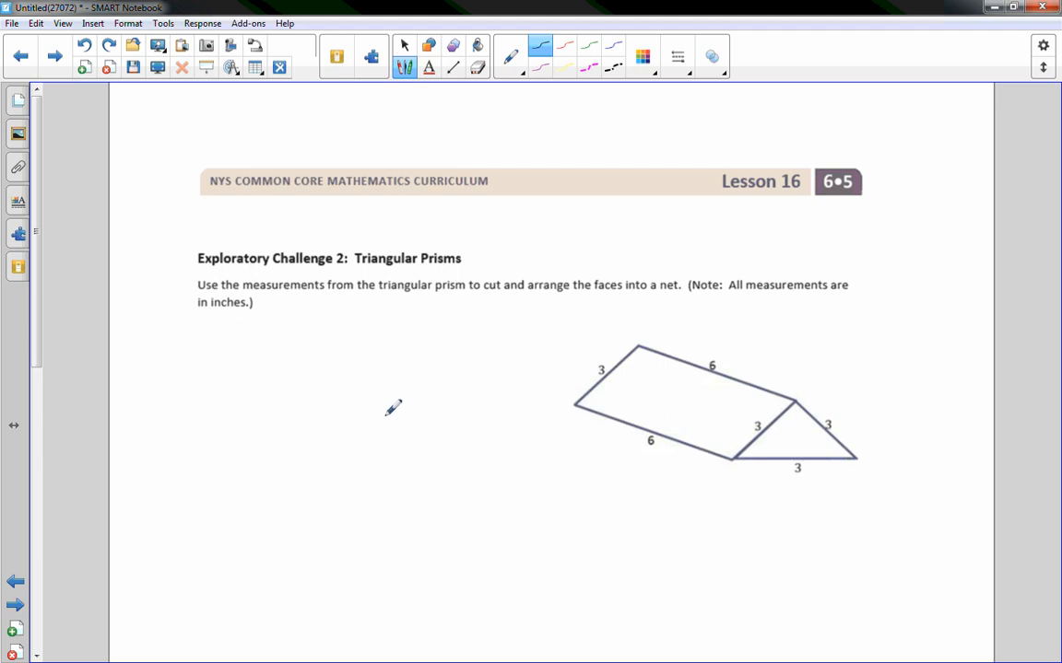
mouse_move(507, 394)
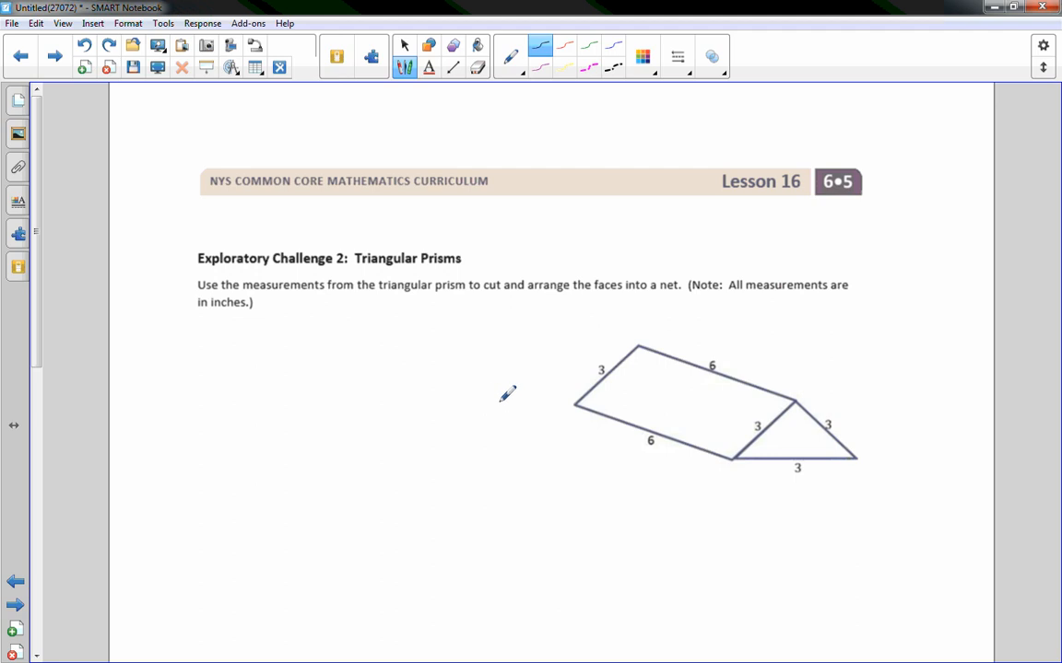
mouse_move(507, 395)
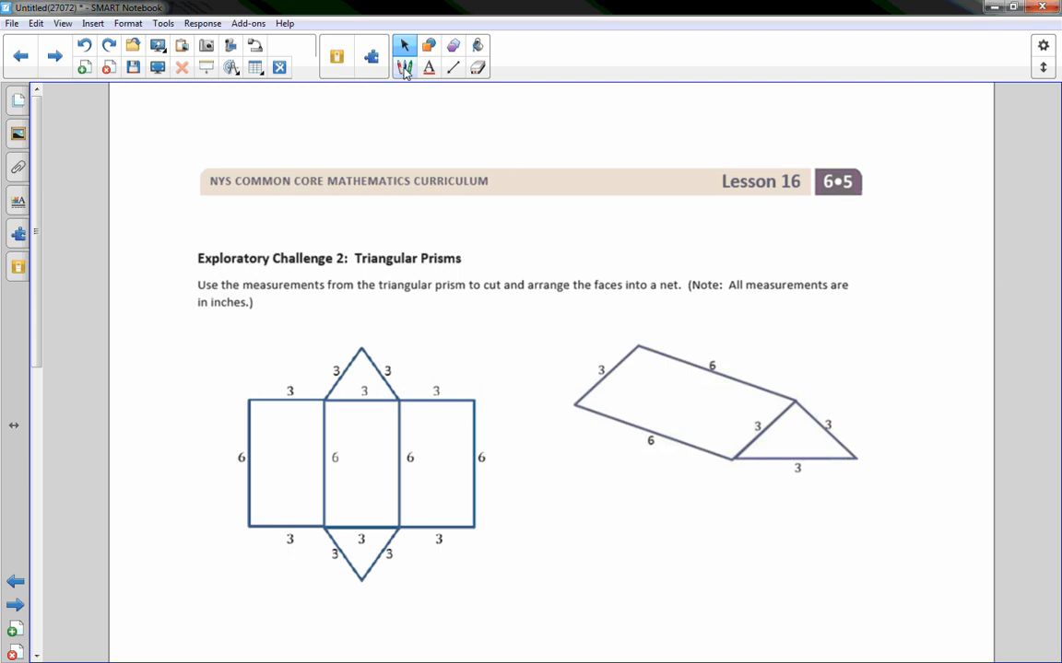
- Return to the pen beside the placed triangular prism net and scroll down
left_click(404, 68)
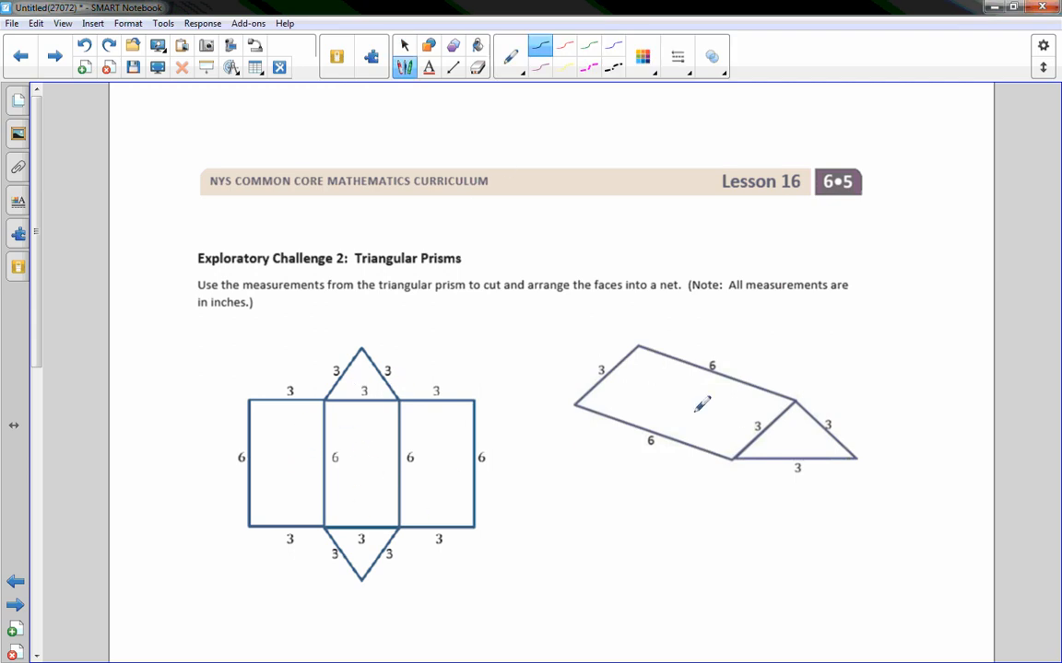
mouse_move(734, 332)
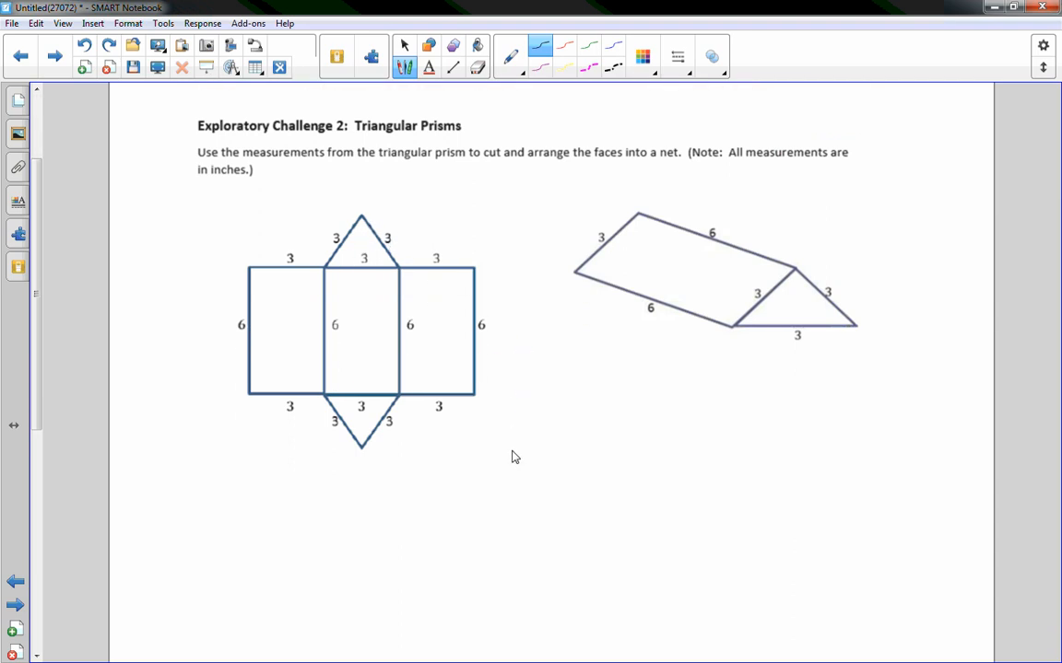
scroll("down", 3)
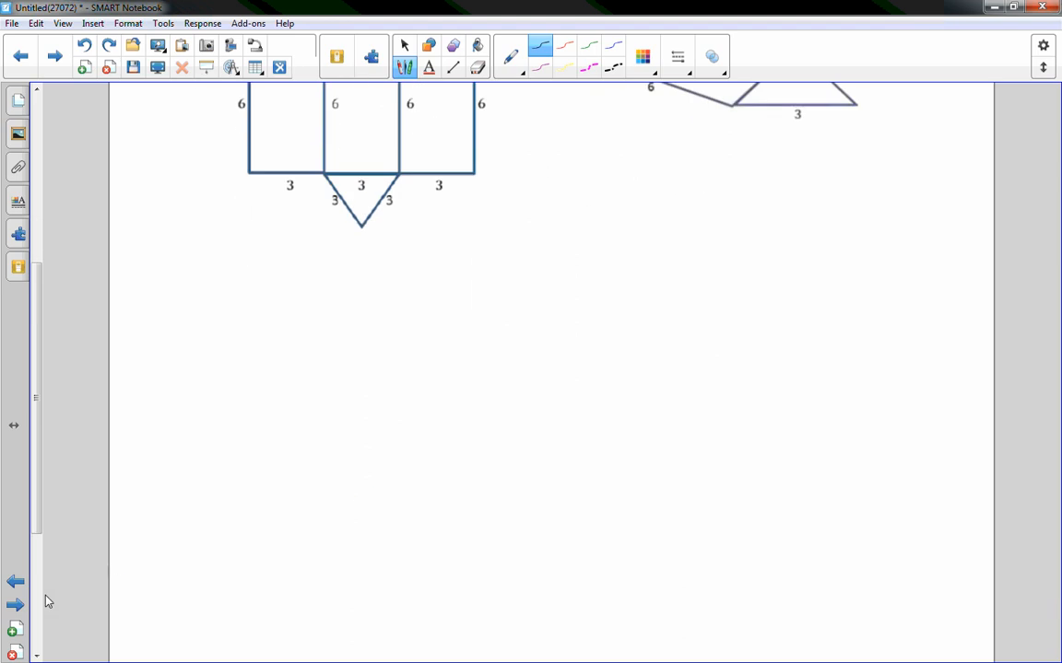
- Move to the next page, Exploratory Challenge 3 on pyramids
left_click(14, 605)
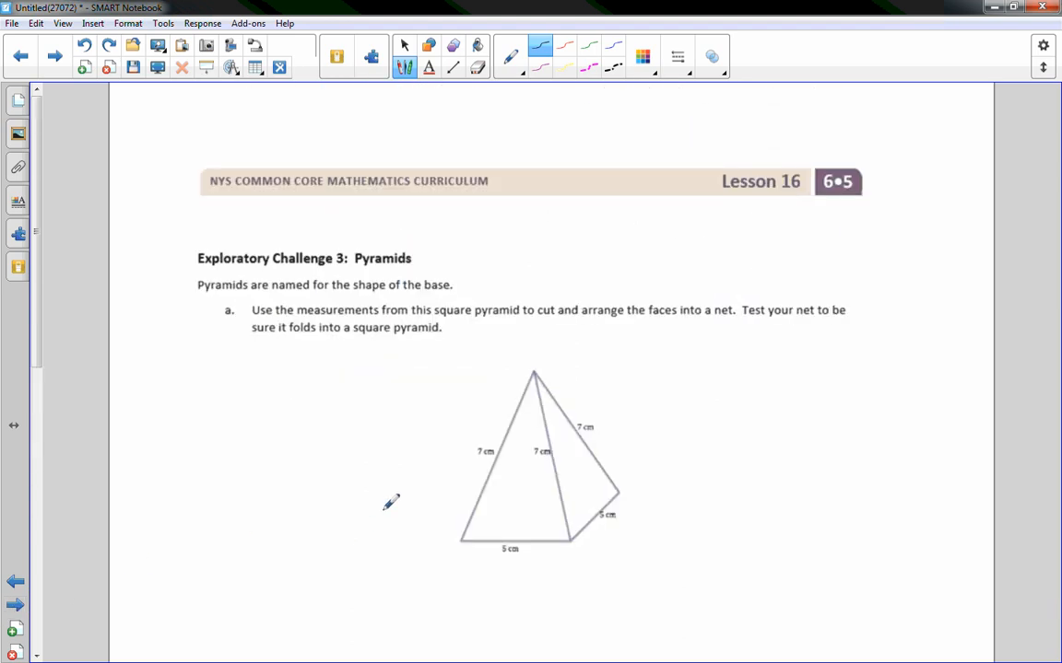
mouse_move(698, 428)
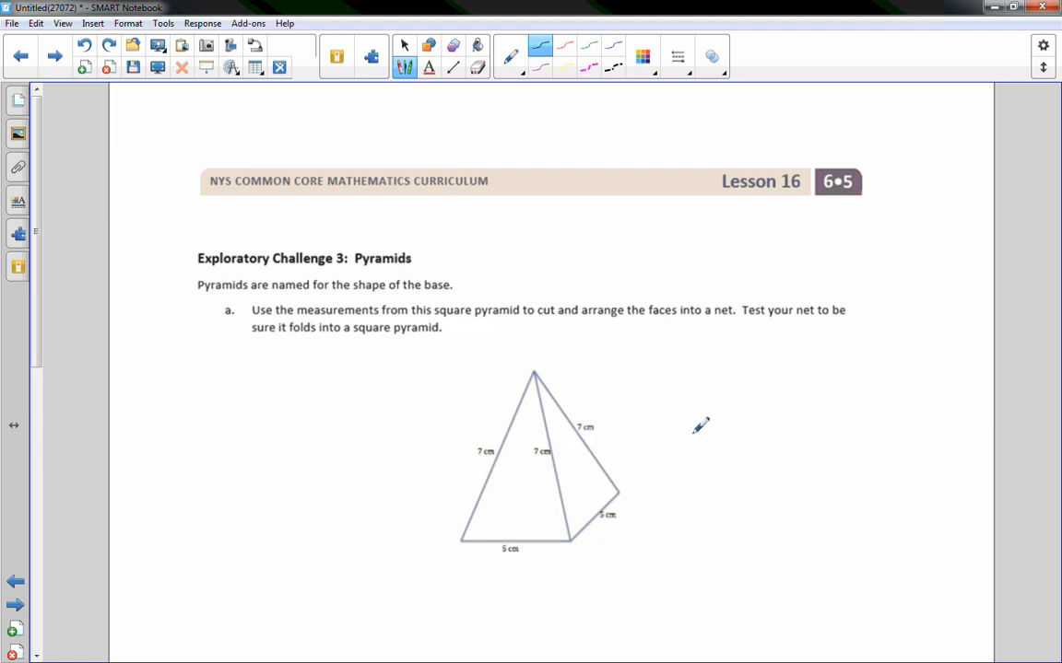
mouse_move(701, 407)
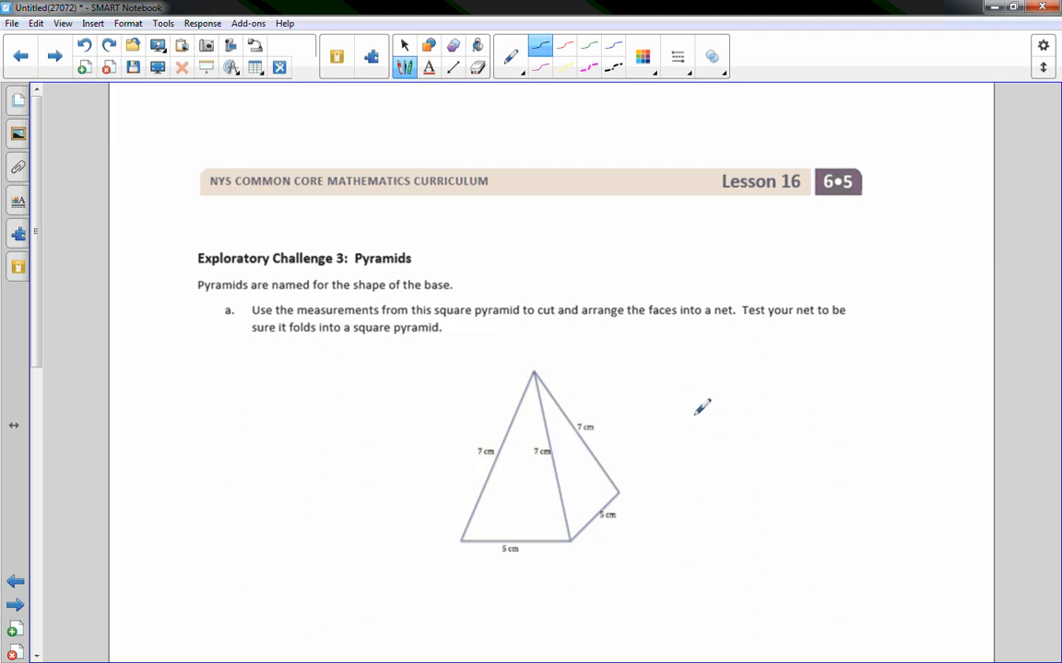
mouse_move(703, 415)
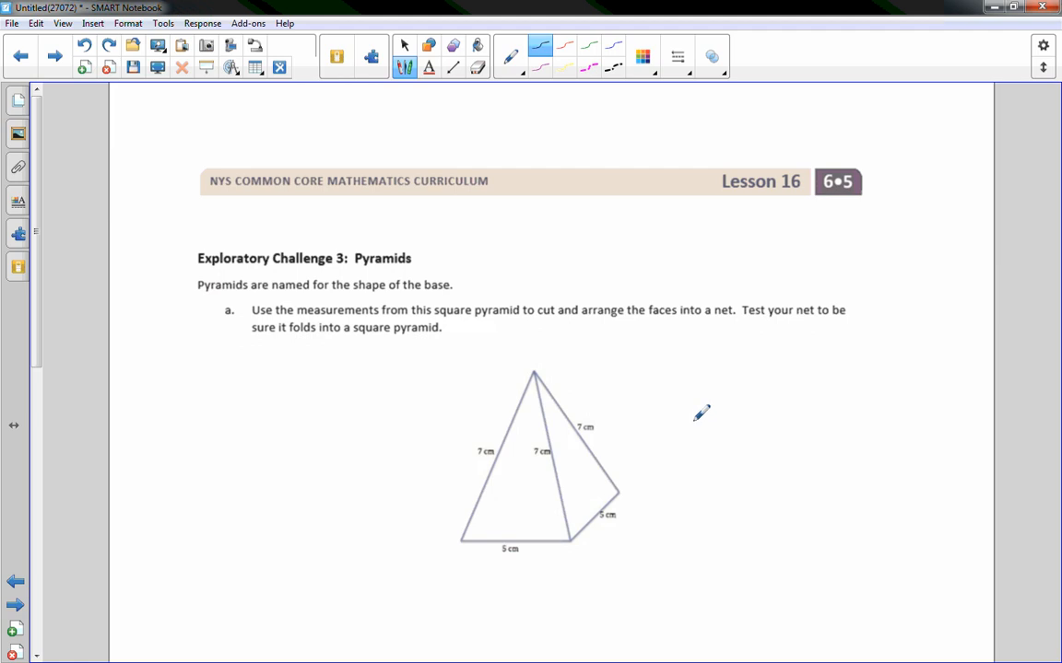
mouse_move(700, 404)
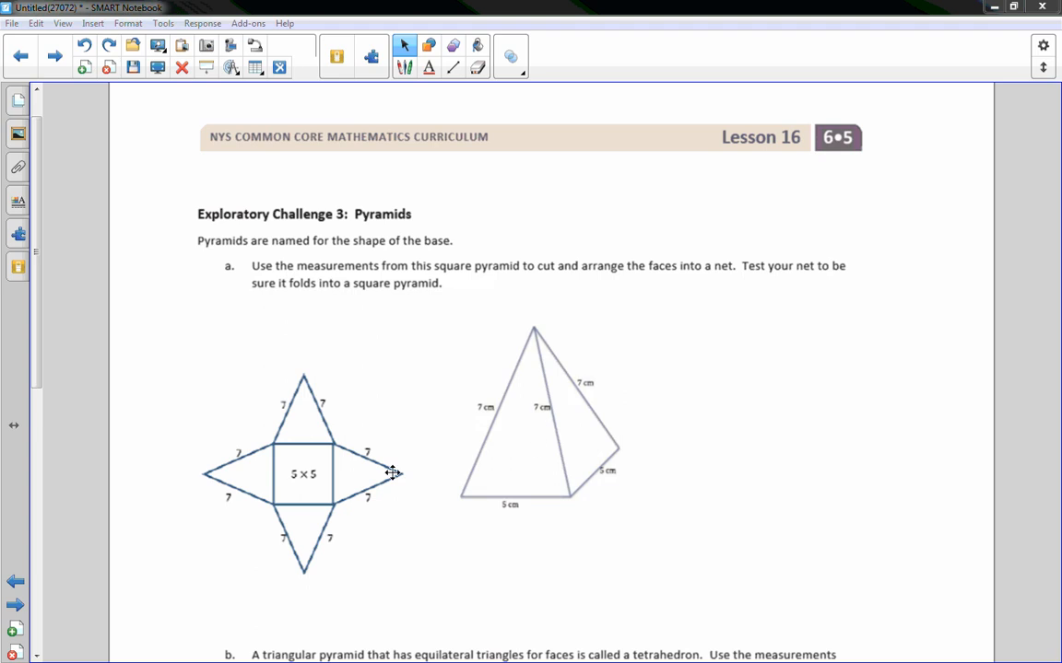
mouse_move(616, 440)
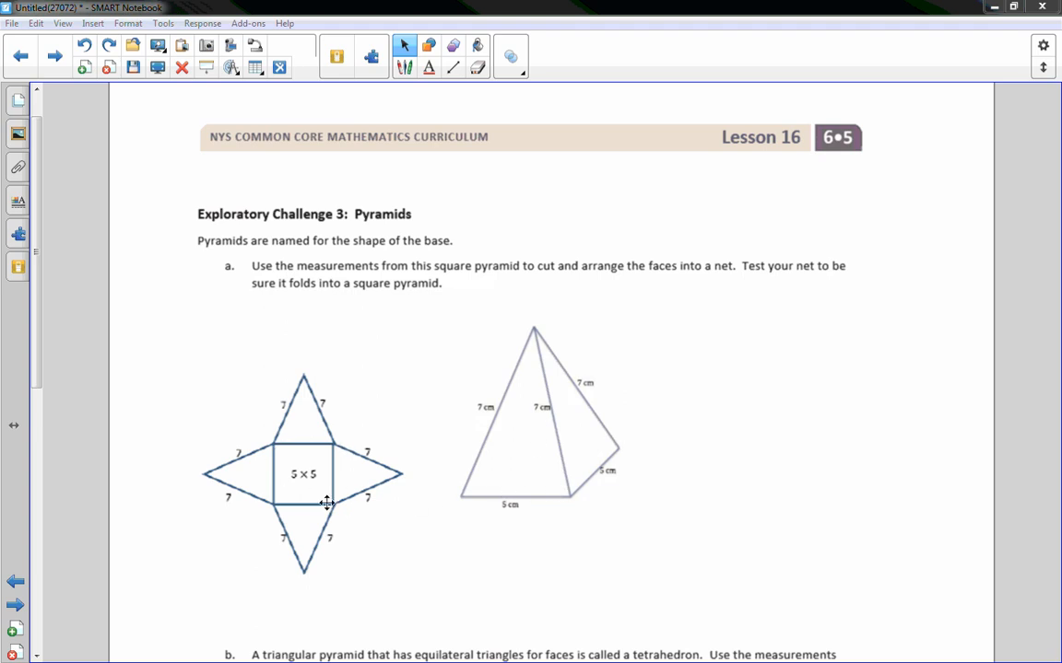
mouse_move(505, 445)
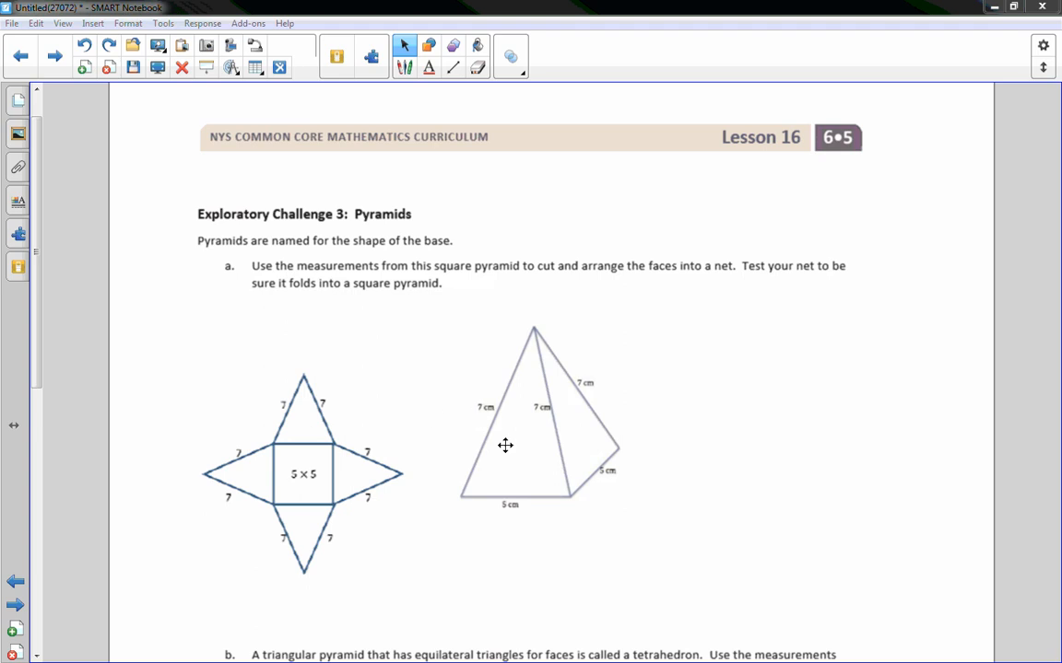
mouse_move(483, 415)
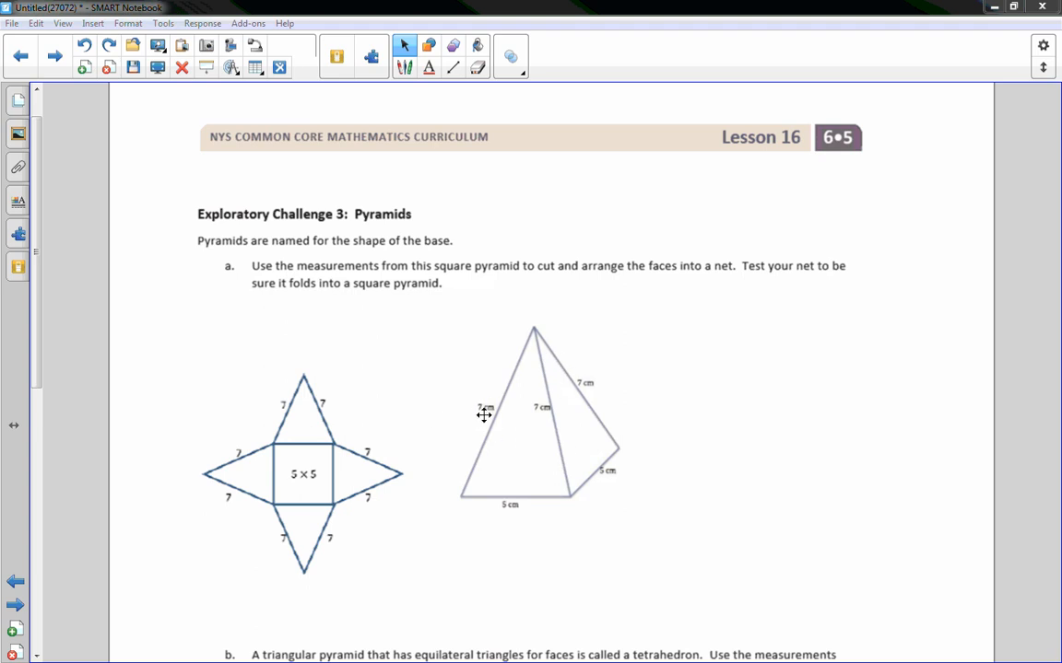
mouse_move(288, 475)
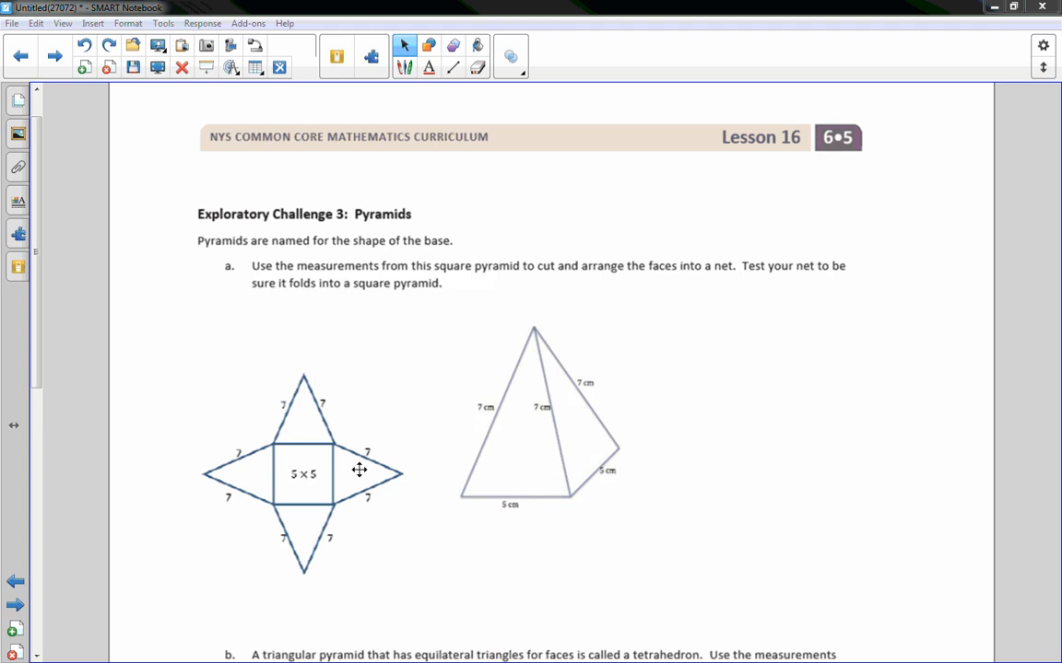
mouse_move(416, 505)
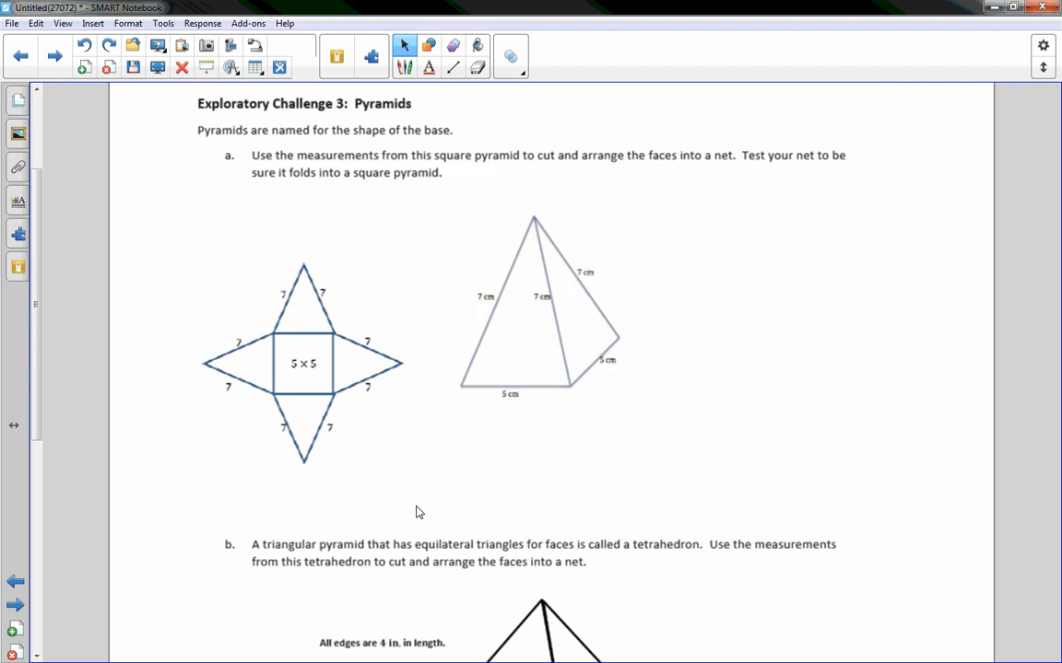
- Scroll down to the tetrahedron to place its net of four triangles with edges labelled 4
scroll("down", 3)
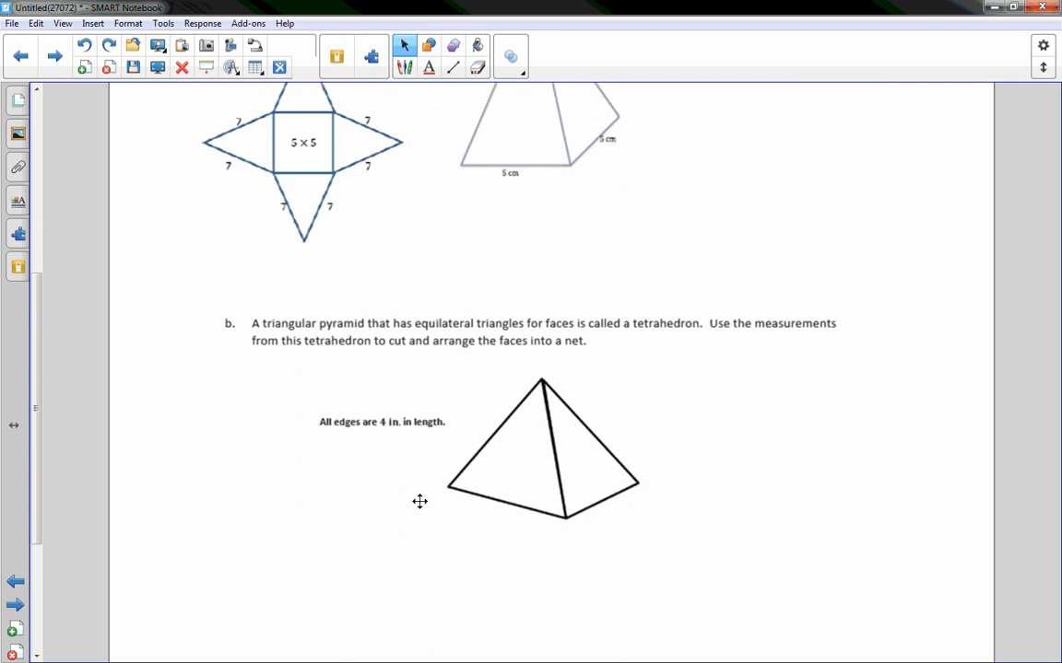
mouse_move(558, 322)
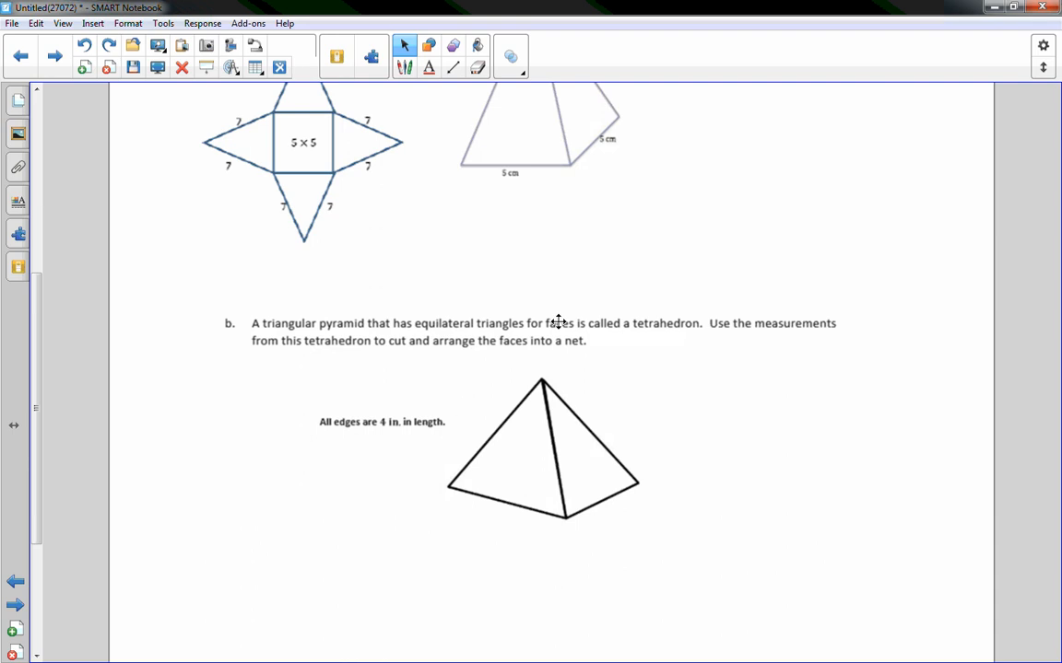
mouse_move(691, 339)
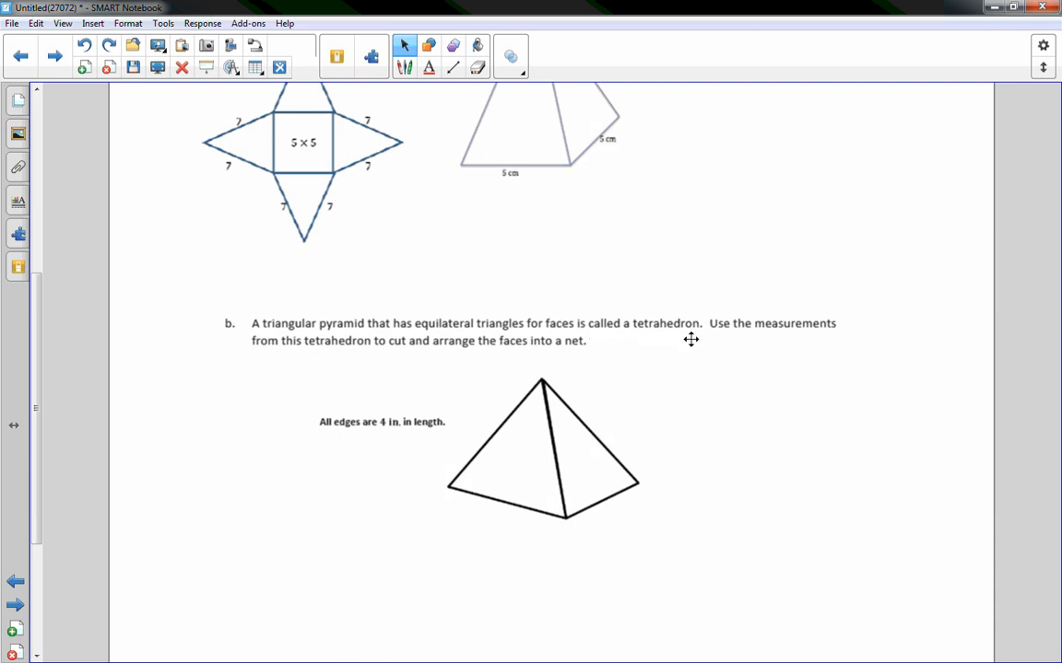
mouse_move(316, 365)
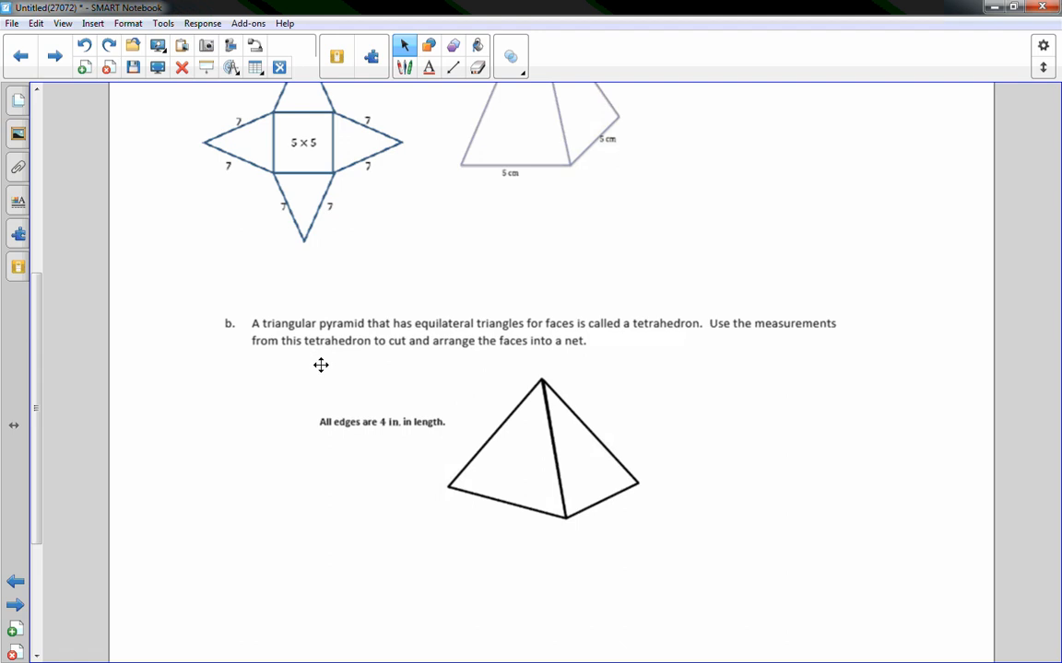
mouse_move(432, 438)
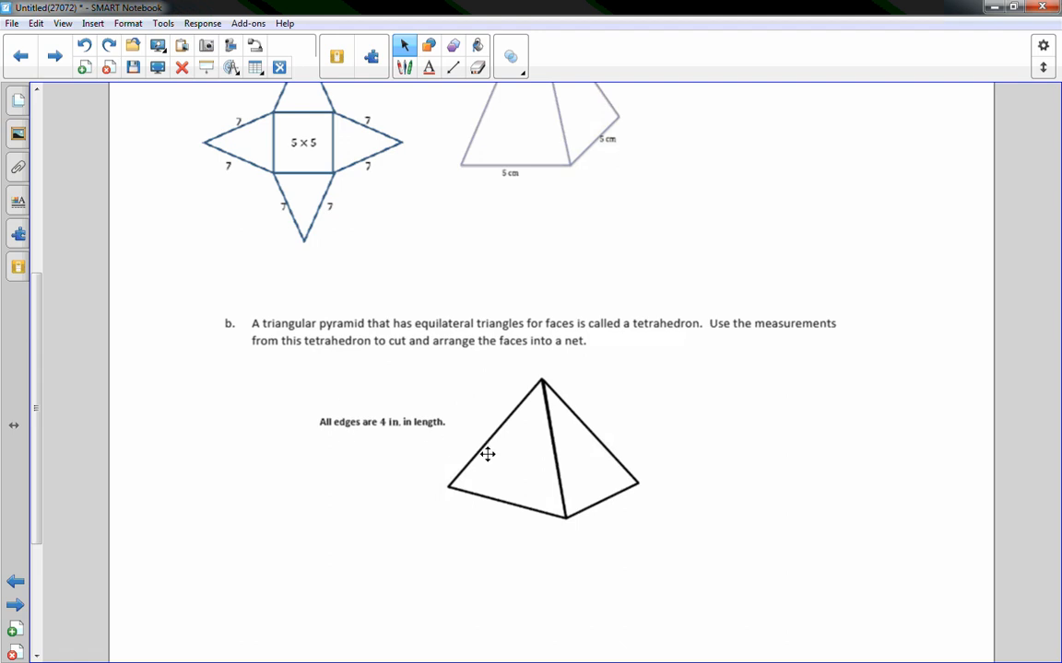
mouse_move(487, 453)
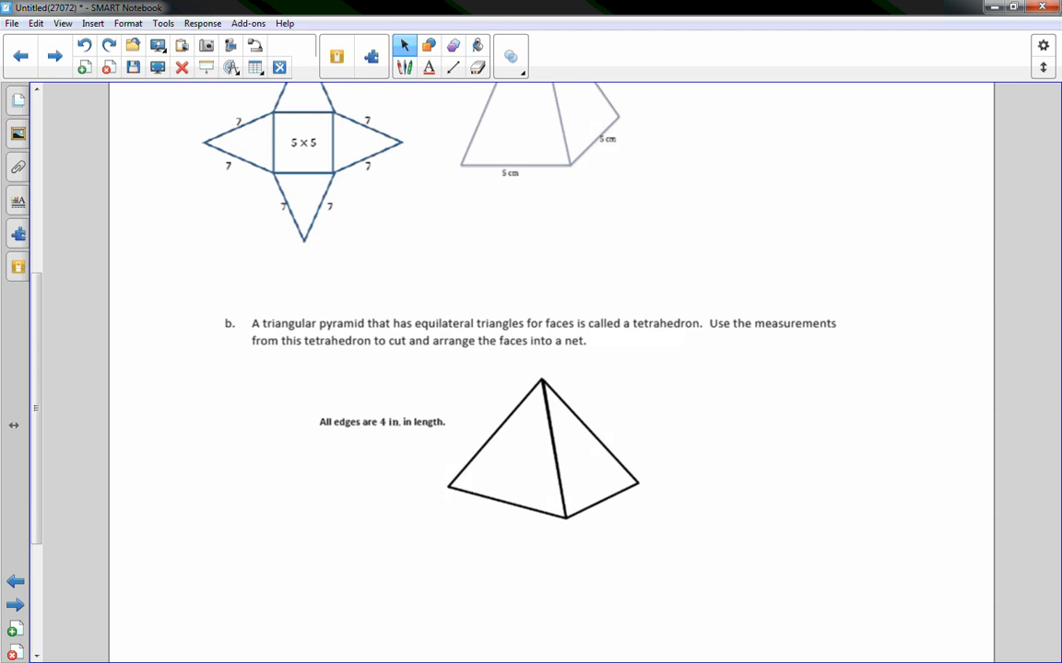
scroll("down", 3)
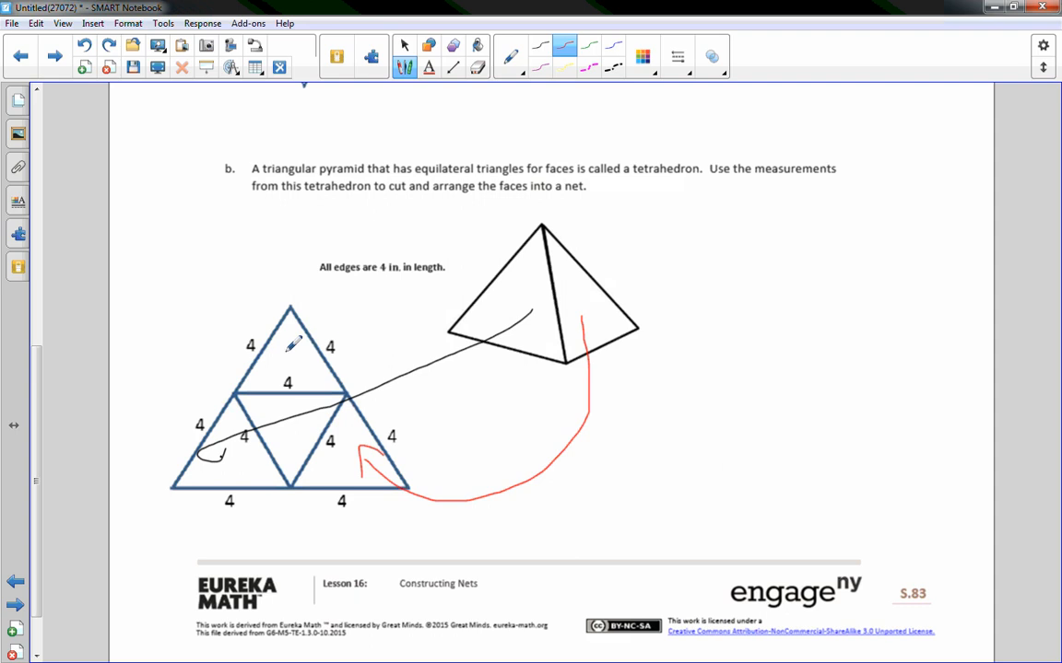
mouse_move(570, 472)
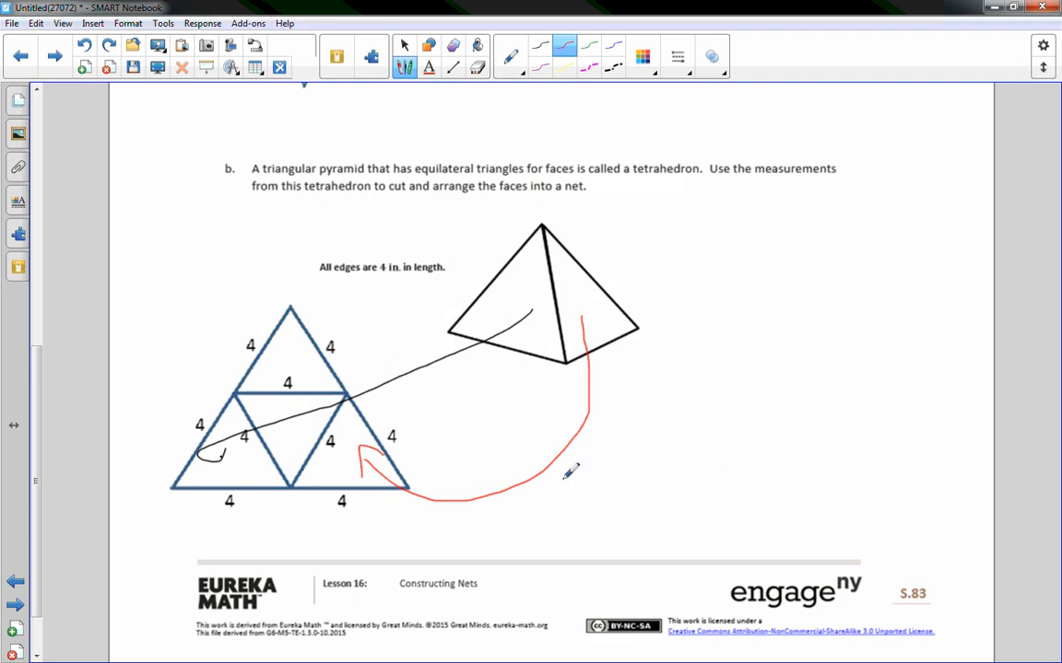
mouse_move(689, 487)
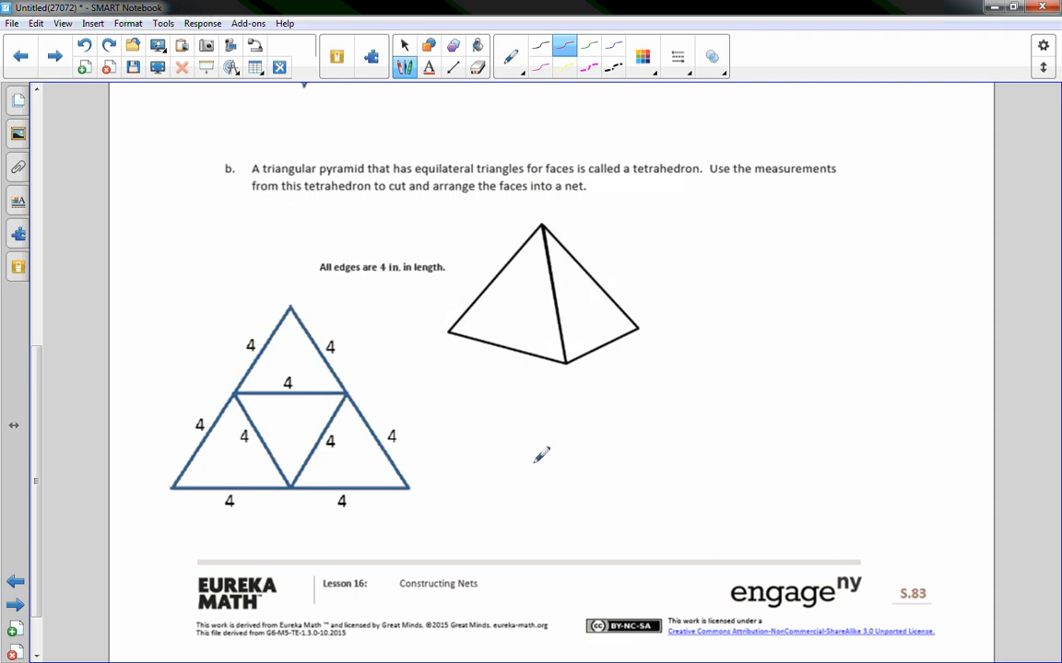
mouse_move(78, 527)
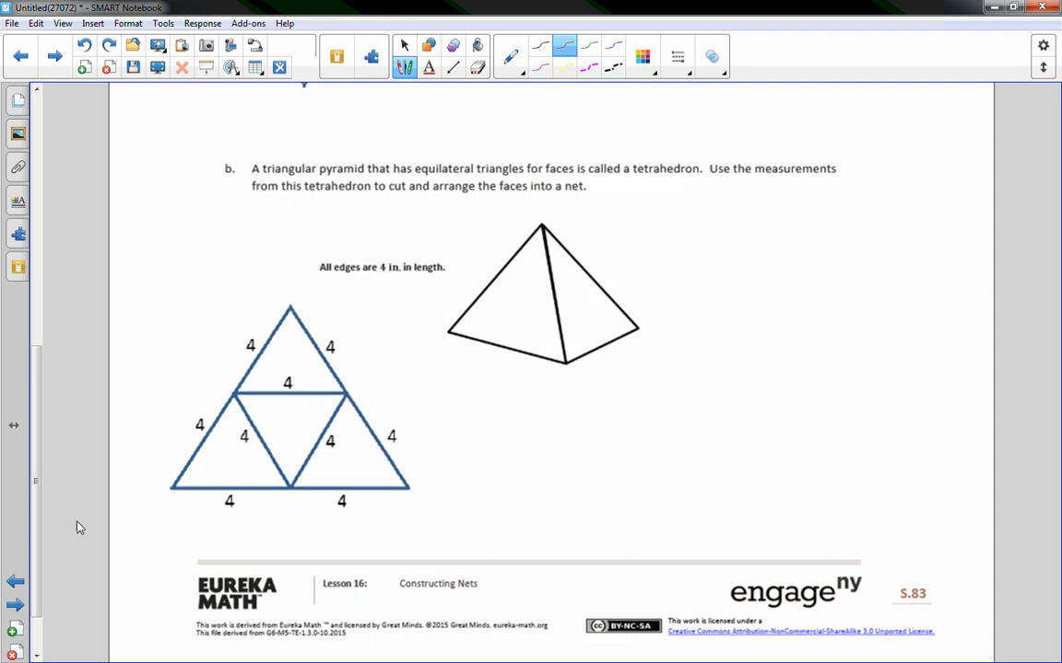
- Go to the Problem Set page showing the cereal box, gift box and tent problems
left_click(15, 606)
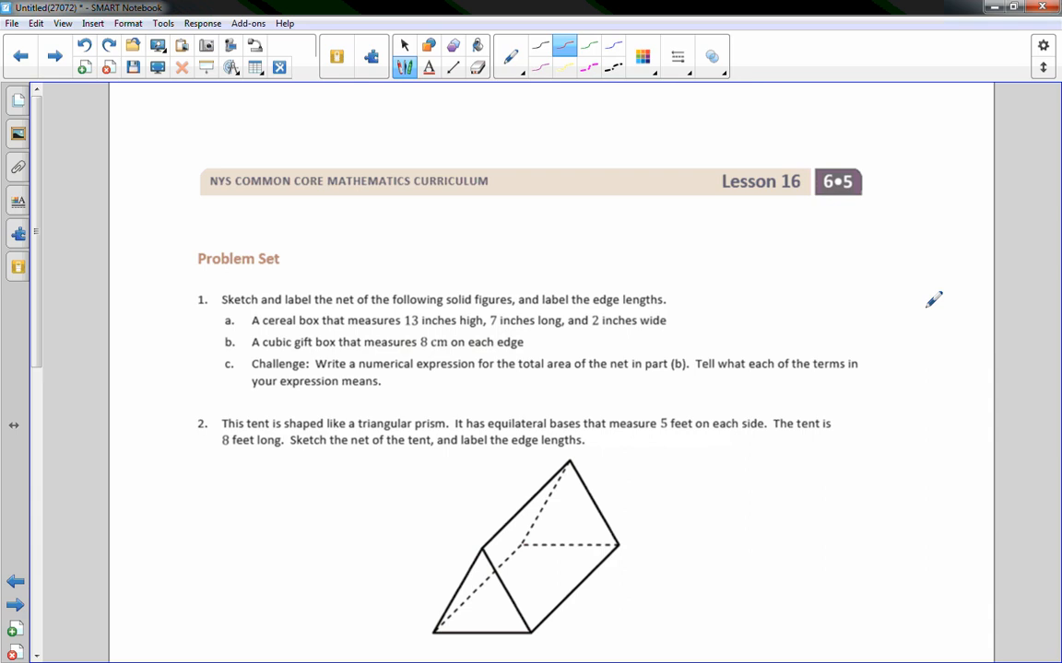
mouse_move(997, 241)
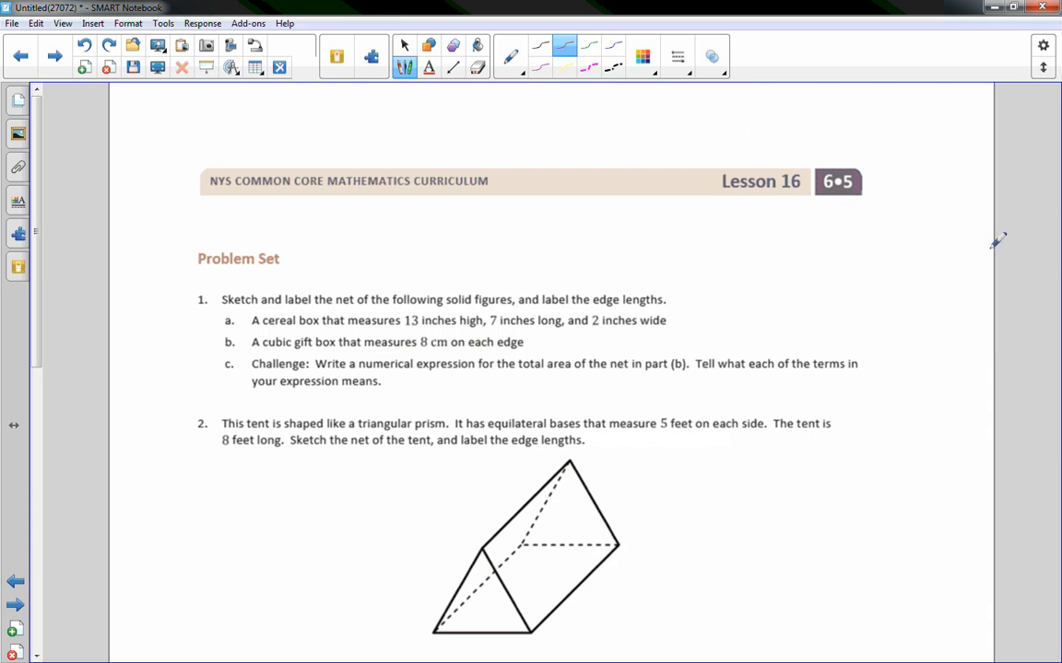